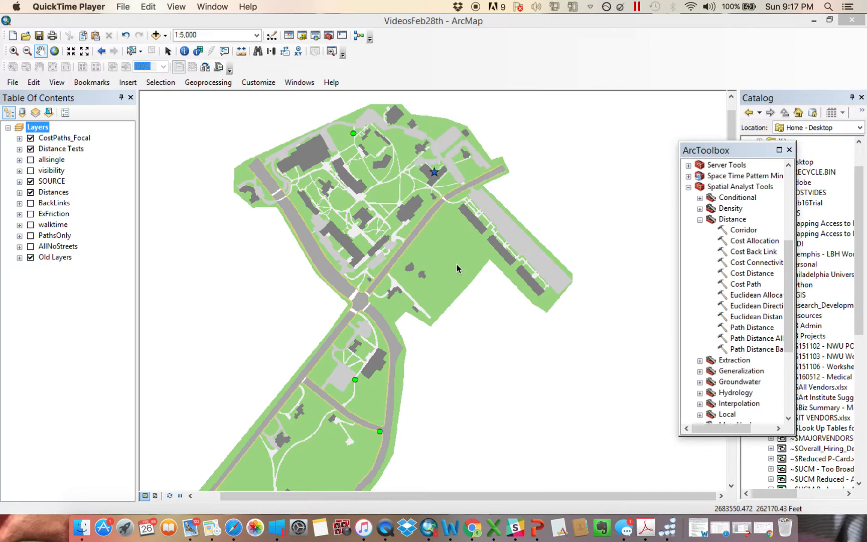
mouse_move(755, 279)
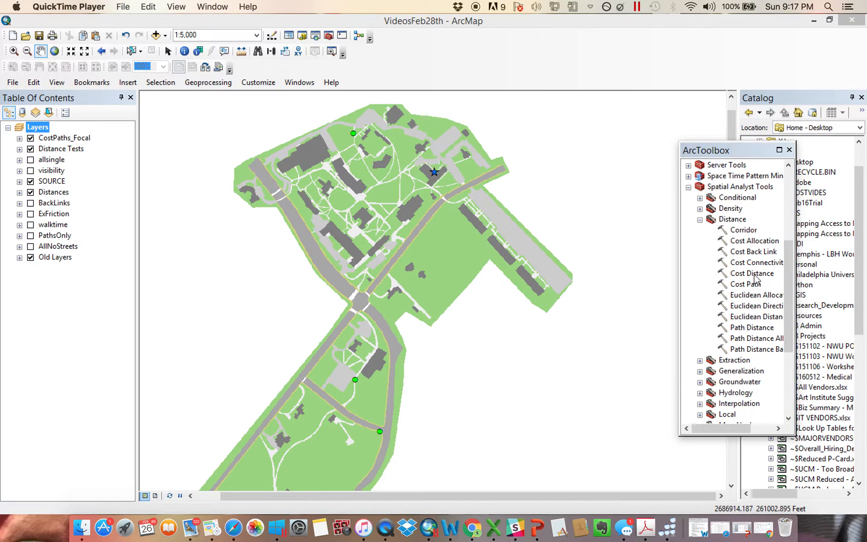
- Read the Cost Distance tool description and expand Distances to list Paths_CD, All_CD, Euclidean, Time_CD and Ex_CD
left_click(751, 273)
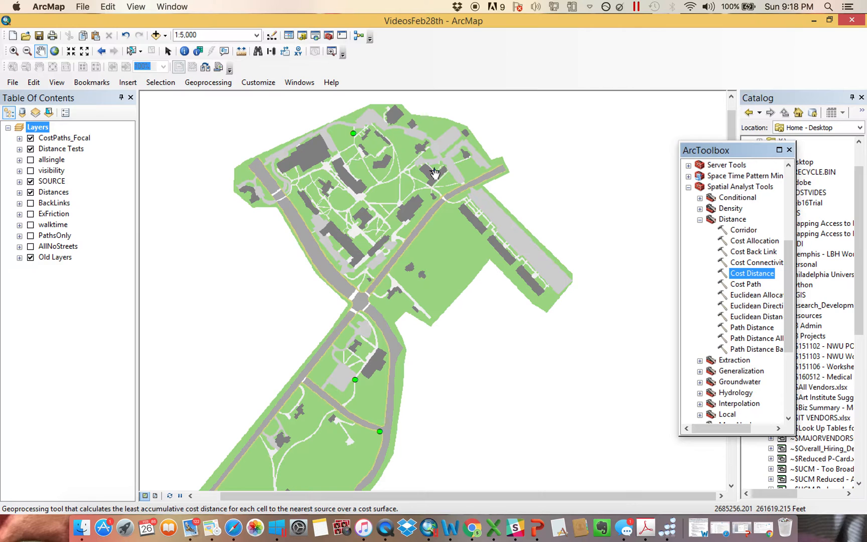
left_click(31, 192)
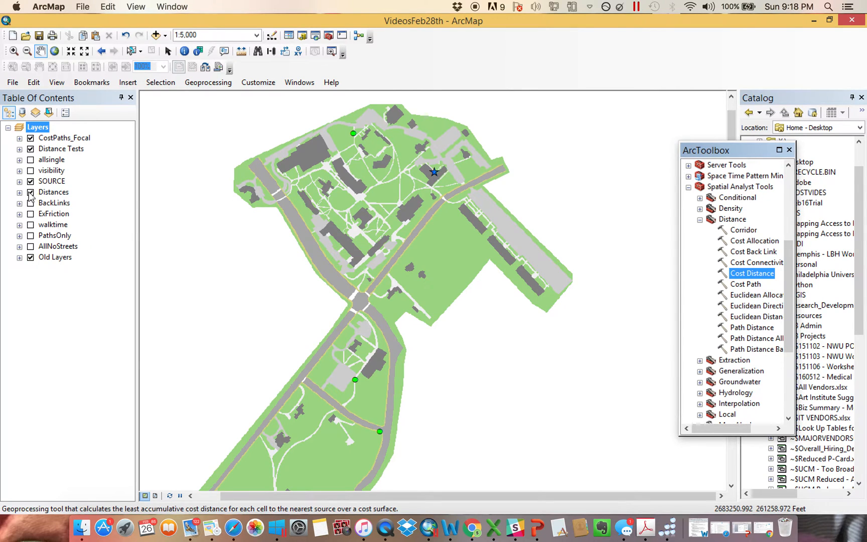
left_click(20, 192)
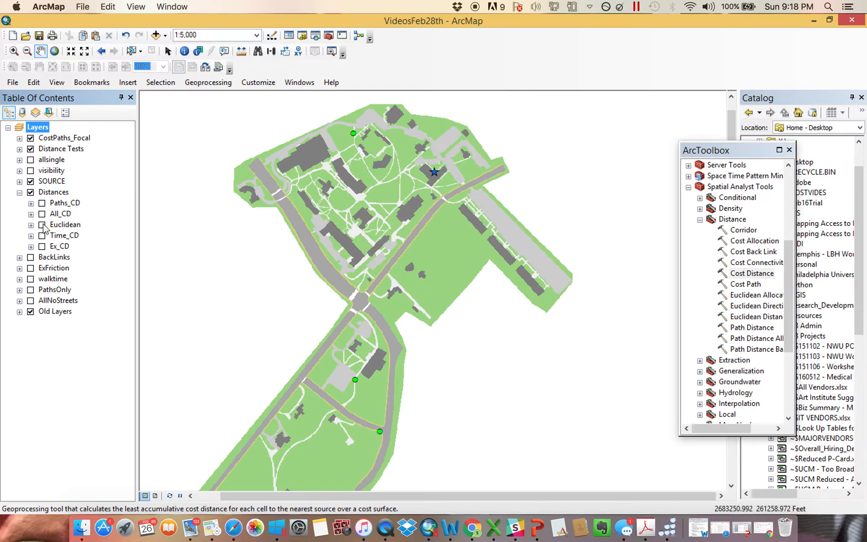
left_click(42, 224)
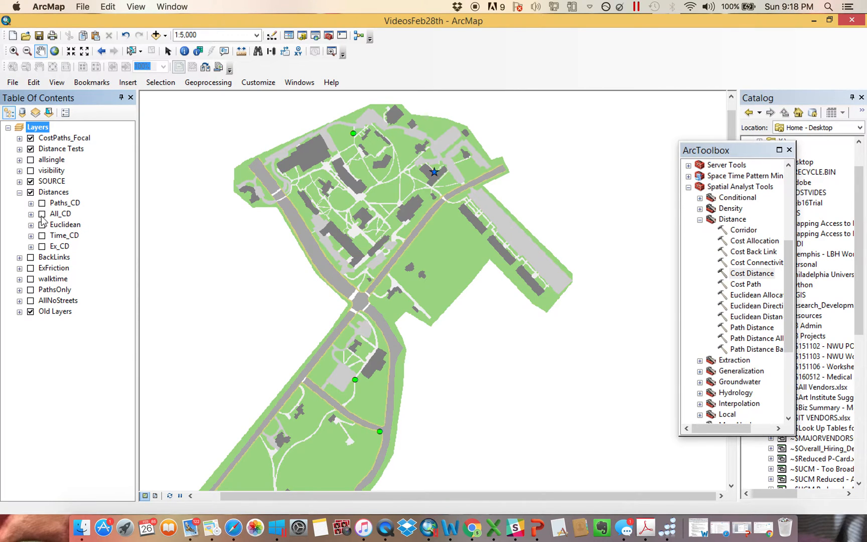
- Display All_CD, then Paths_CD, then Time_CD one at a time over the campus map
left_click(42, 215)
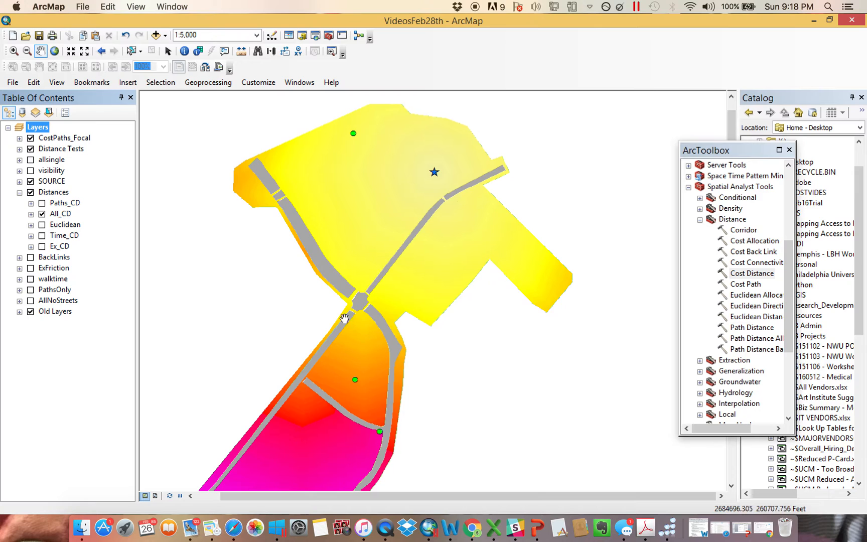
mouse_move(447, 155)
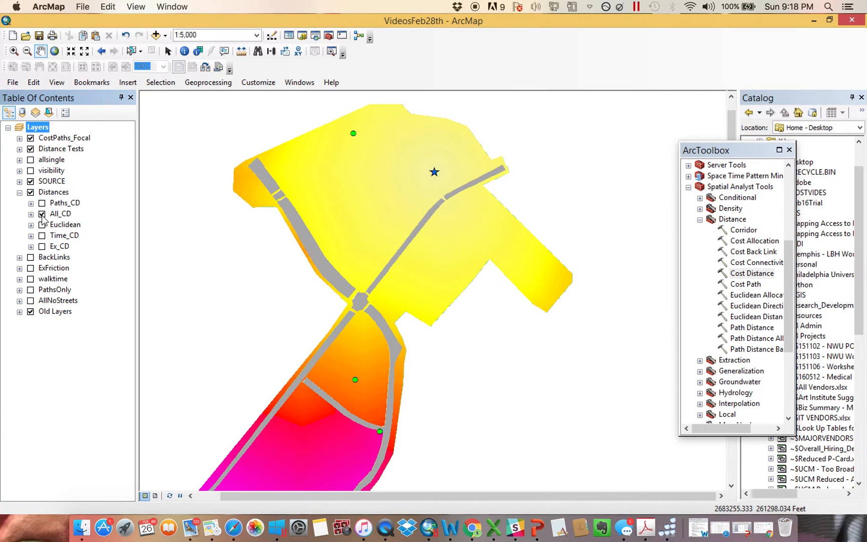
left_click(41, 203)
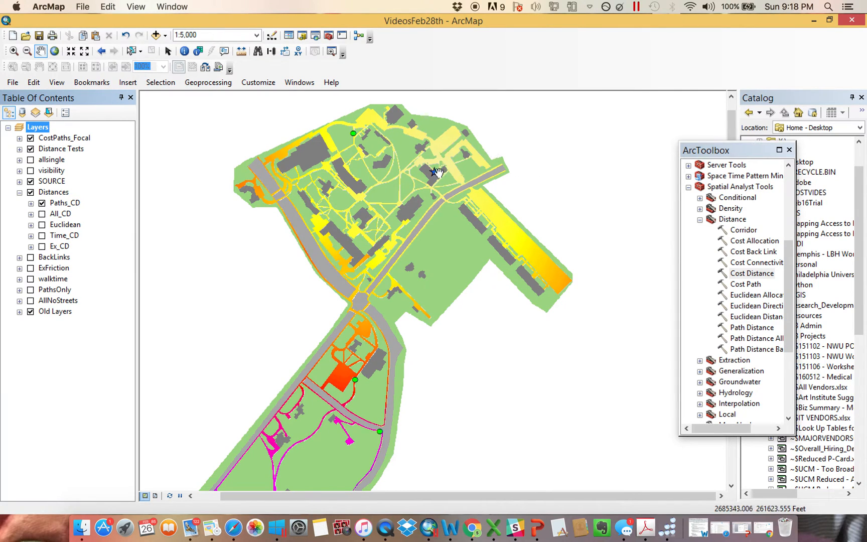
mouse_move(367, 170)
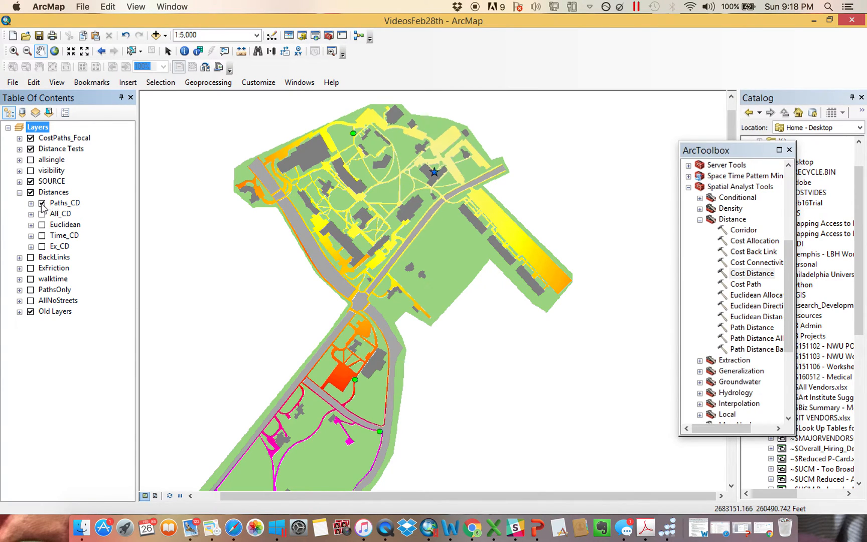
left_click(42, 235)
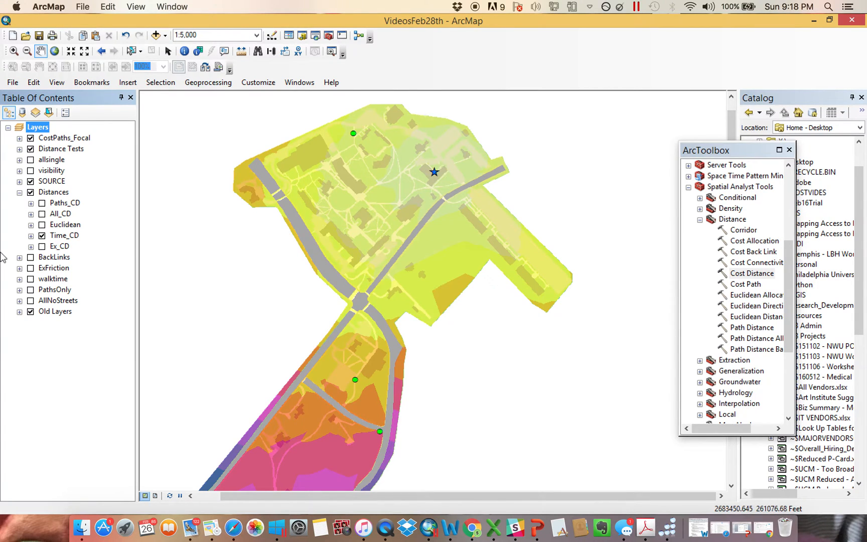
left_click(51, 180)
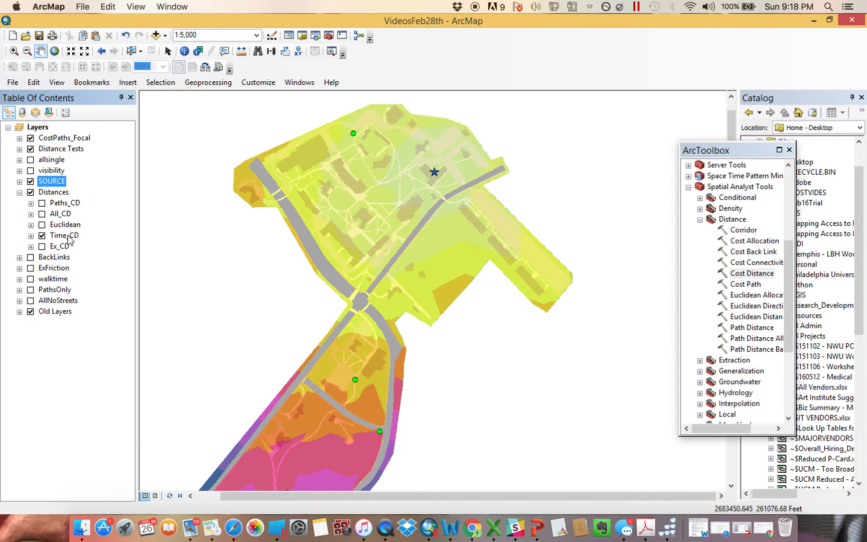
- Swap Time_CD for Ex_CD, then hide Ex_CD and collapse the Distances group
left_click(41, 246)
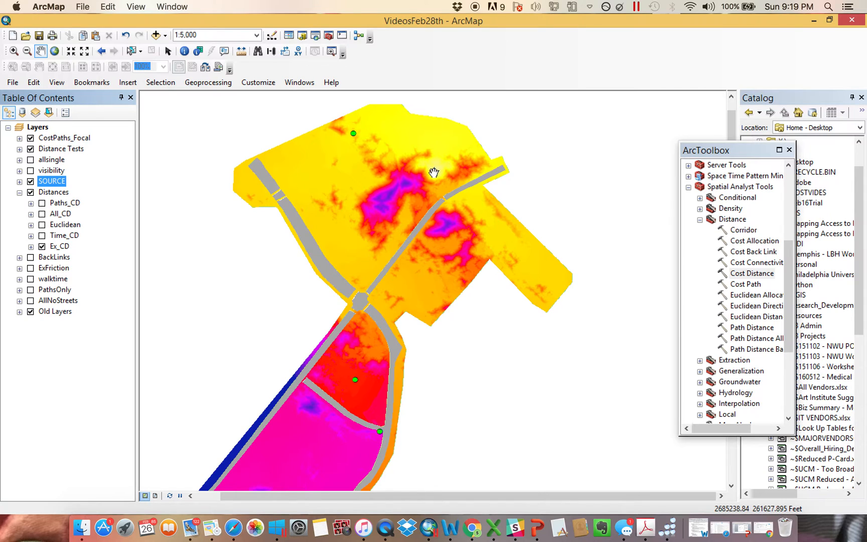
mouse_move(408, 178)
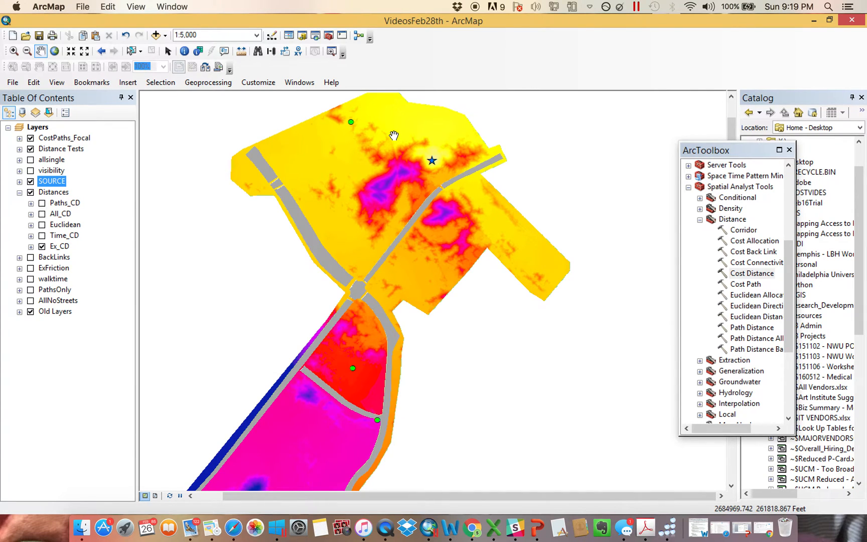
left_click(42, 246)
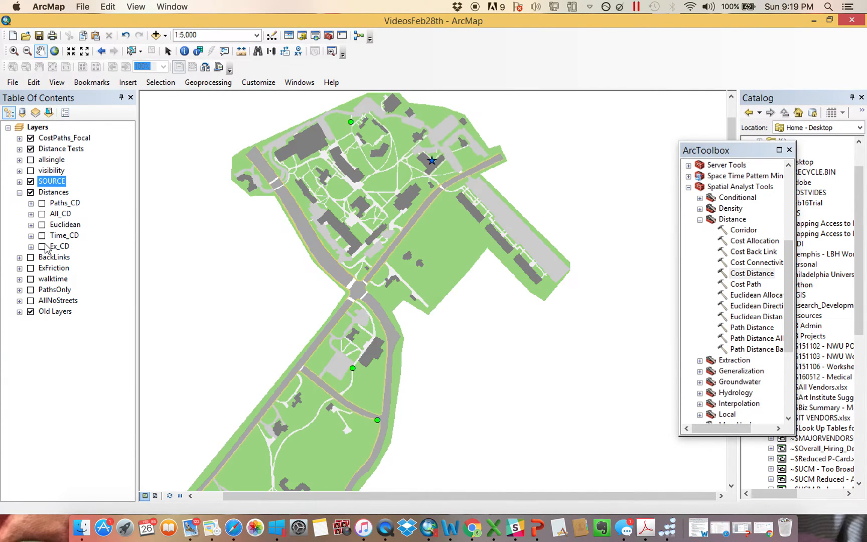
left_click(19, 191)
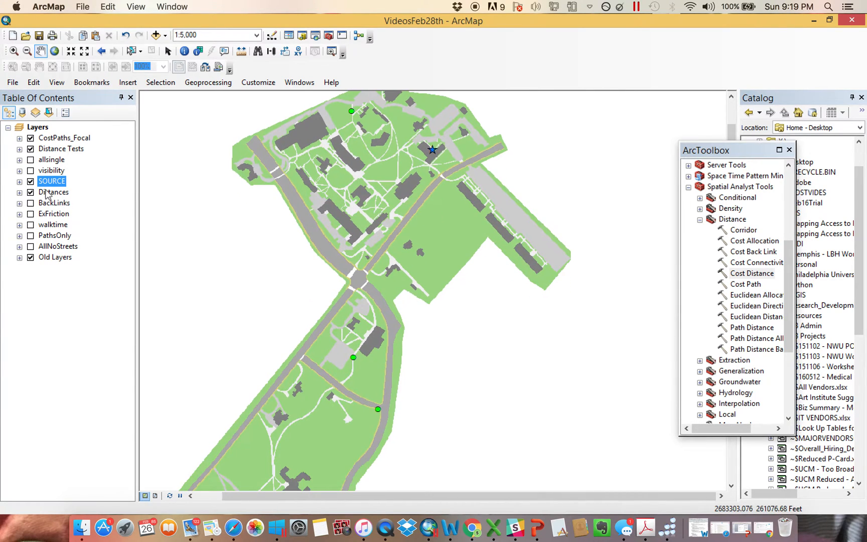
- Show the Time_CD raster and read its cell values with Pixel Inspector set to Time_CD
left_click(20, 192)
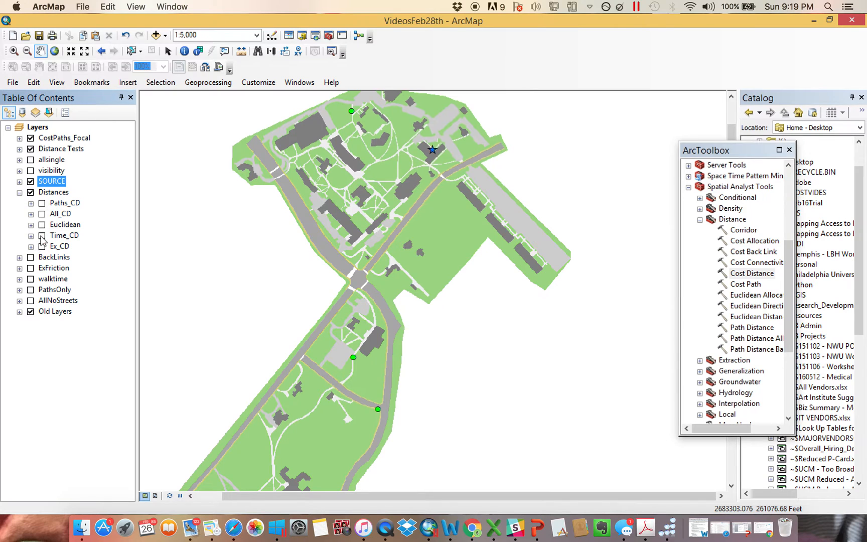
left_click(41, 235)
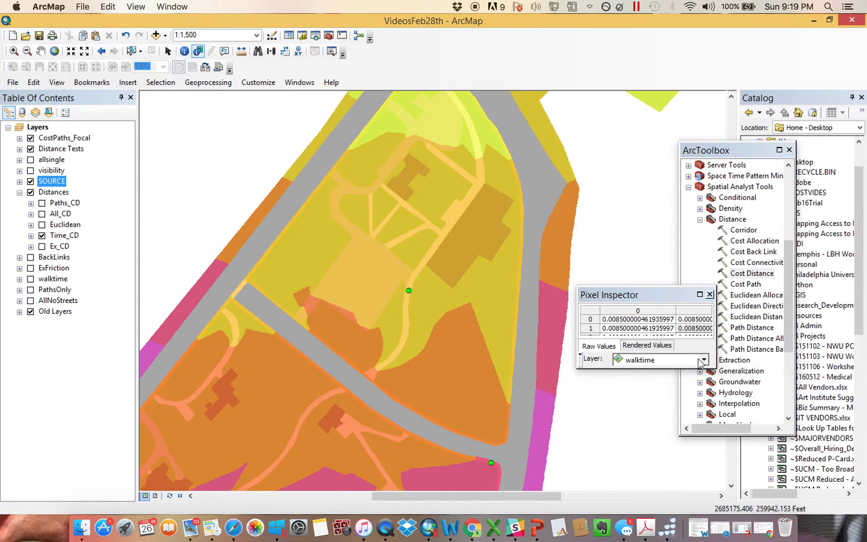
left_click(702, 360)
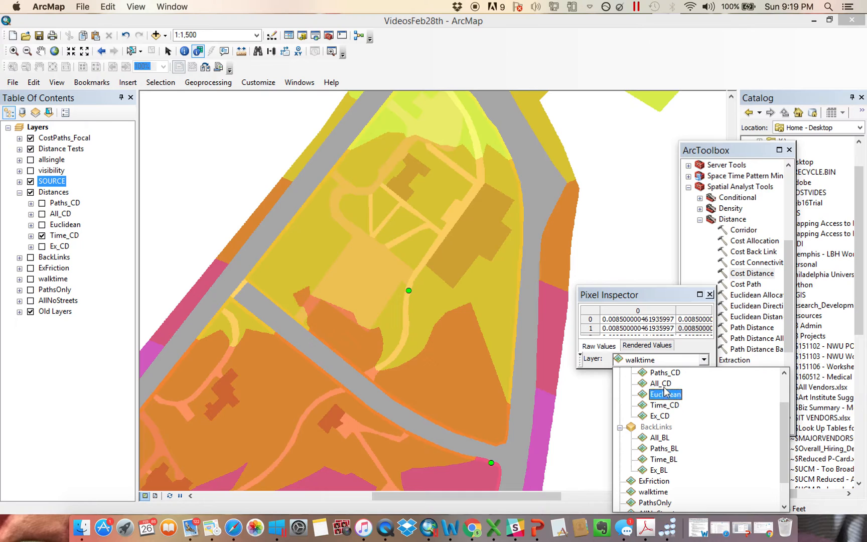
left_click(665, 404)
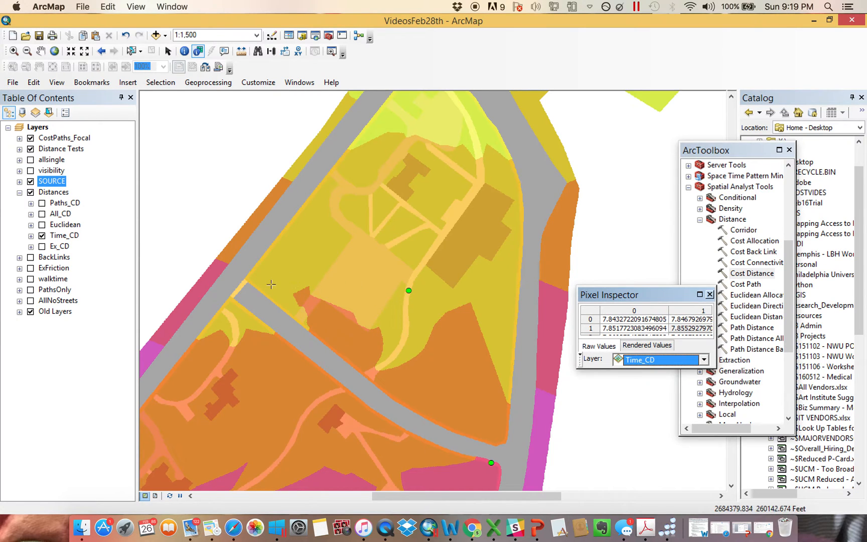
mouse_move(545, 339)
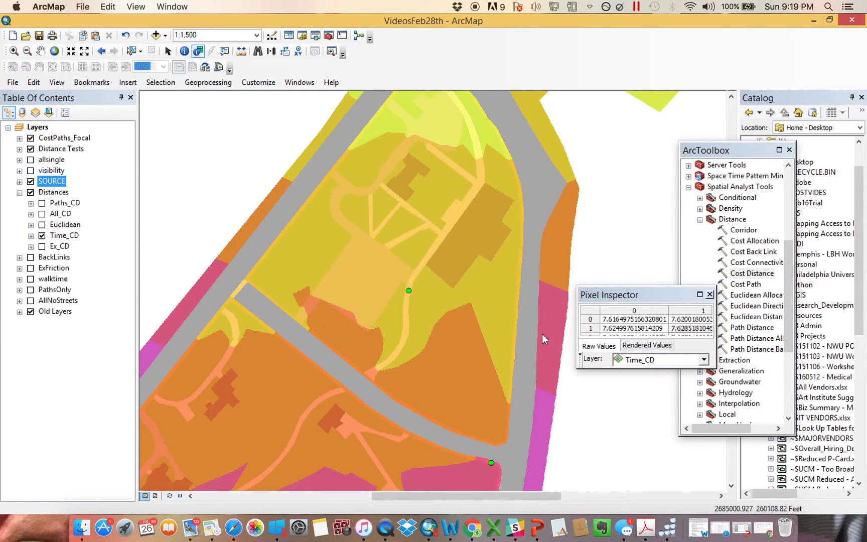
mouse_move(464, 404)
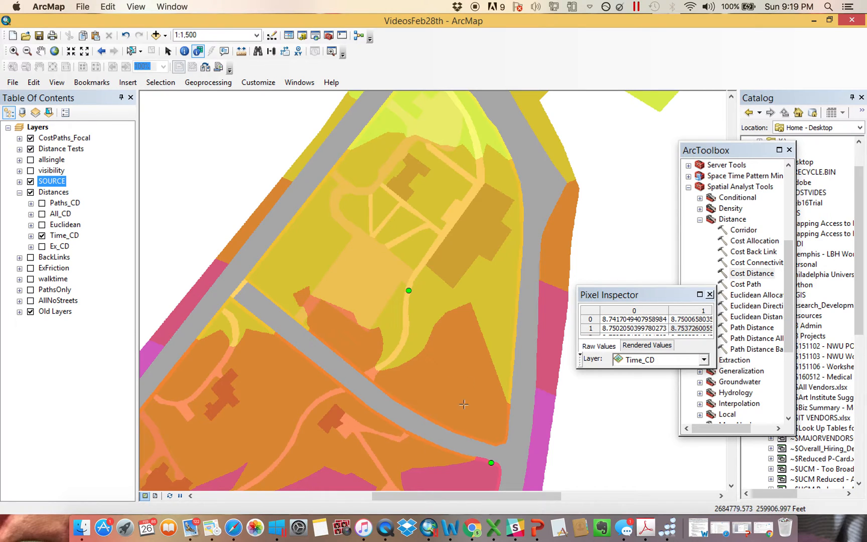
mouse_move(470, 475)
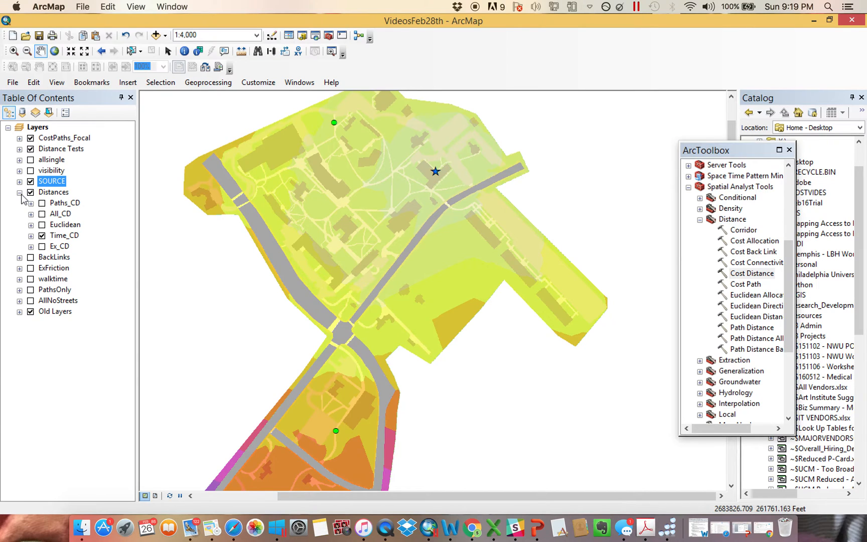
- Show the Paths_CD raster over the campus and locate Cost Path under Spatial Analyst > Distance
left_click(19, 192)
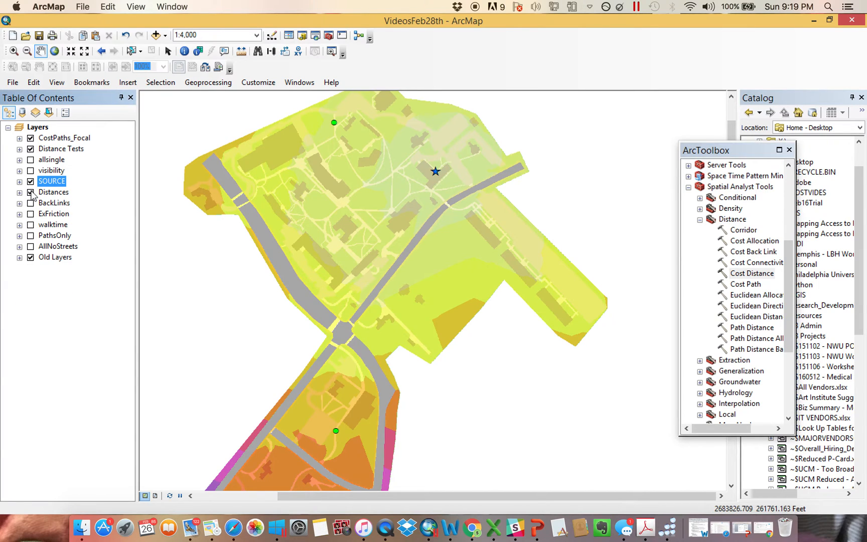
left_click(20, 180)
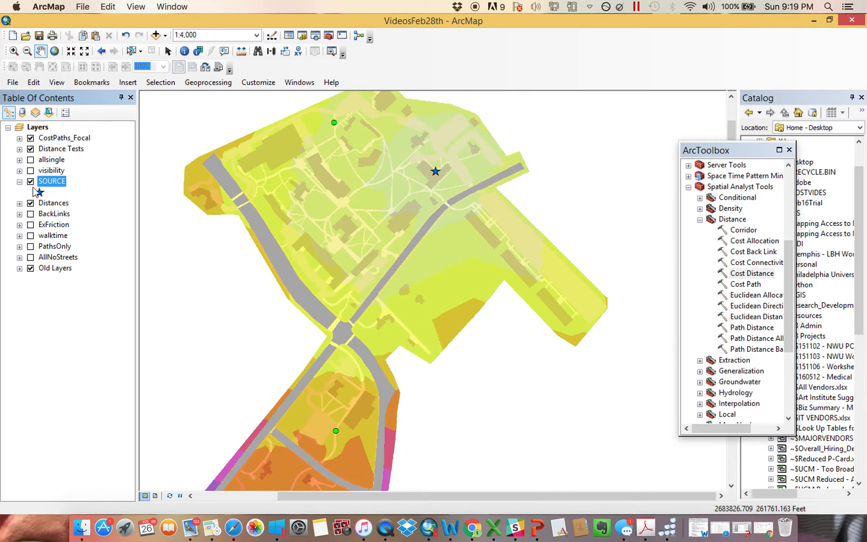
left_click(19, 192)
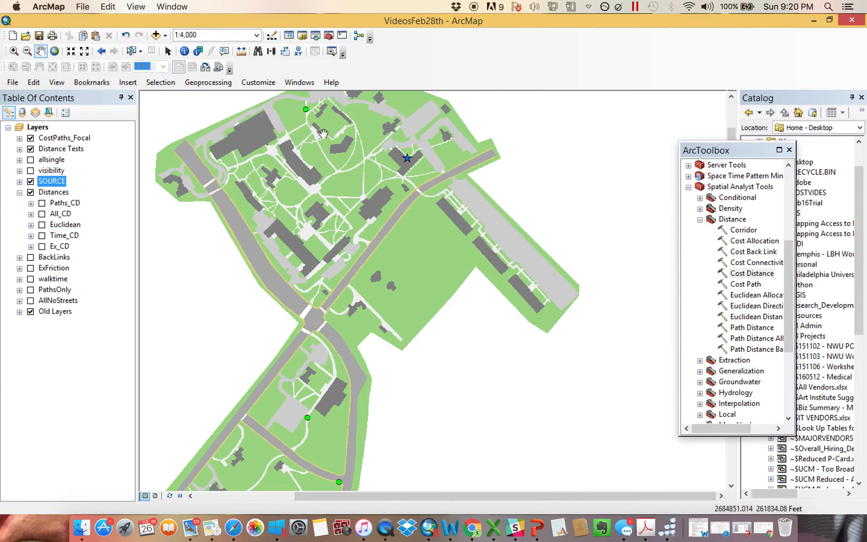
left_click(42, 202)
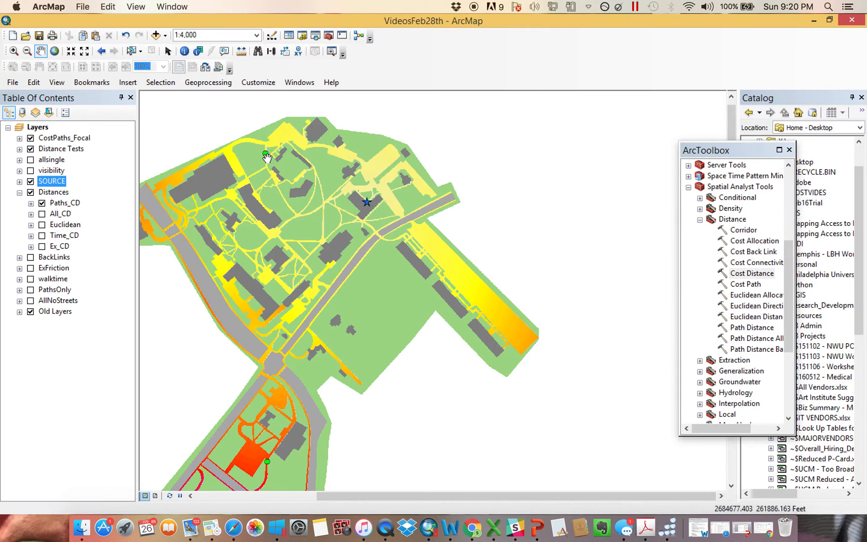
mouse_move(370, 204)
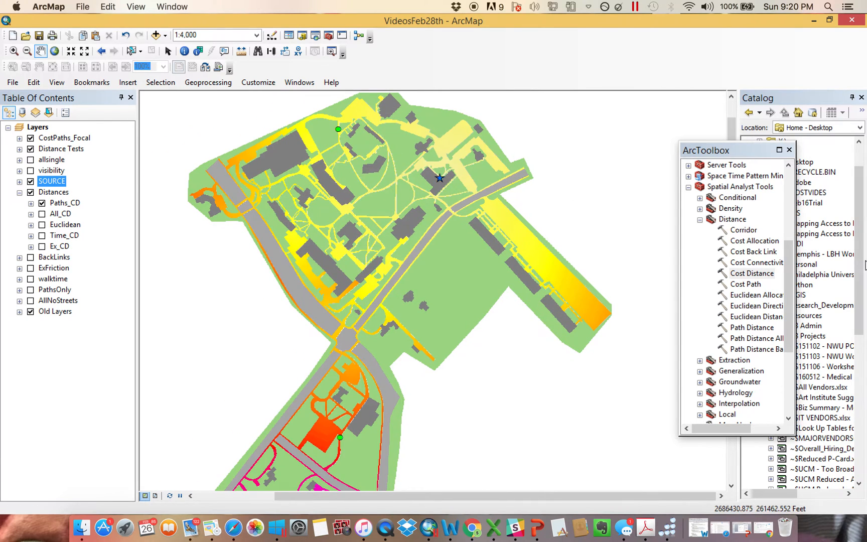
left_click(746, 284)
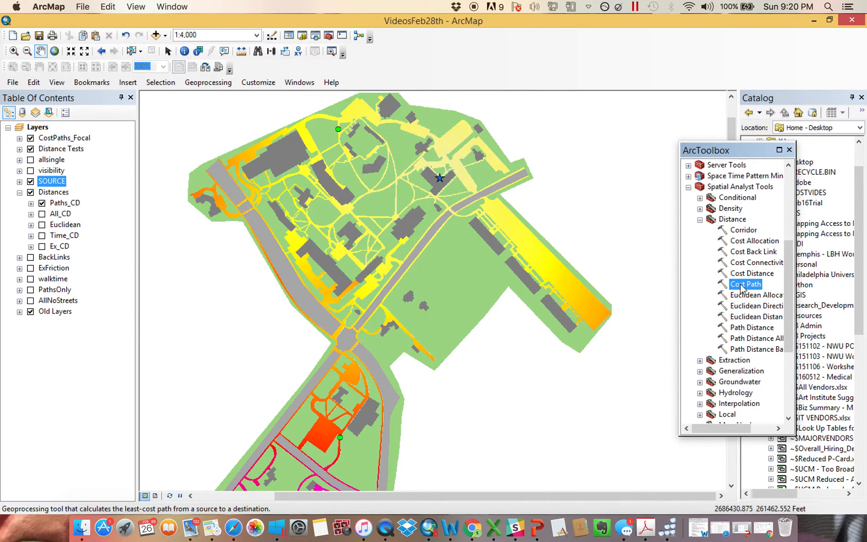
- Launch the Cost Path tool, hide the Distances layers and expand the BackLinks group
double_click(745, 284)
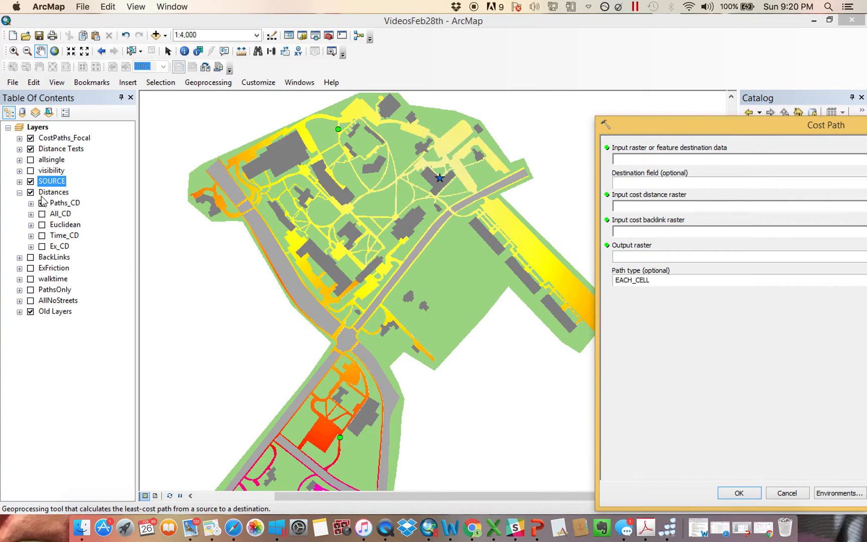
left_click(42, 203)
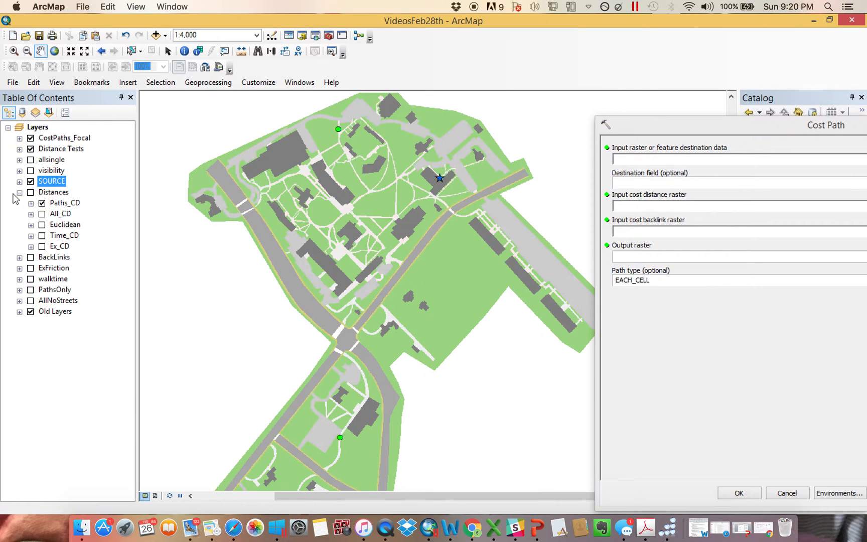
left_click(19, 191)
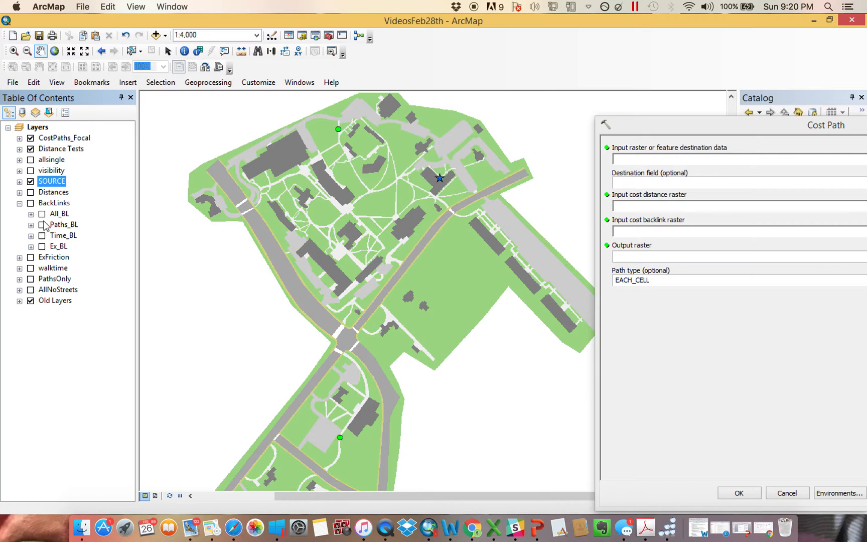
- Display the Paths_BL backlink direction raster and collapse its direction legend
left_click(41, 224)
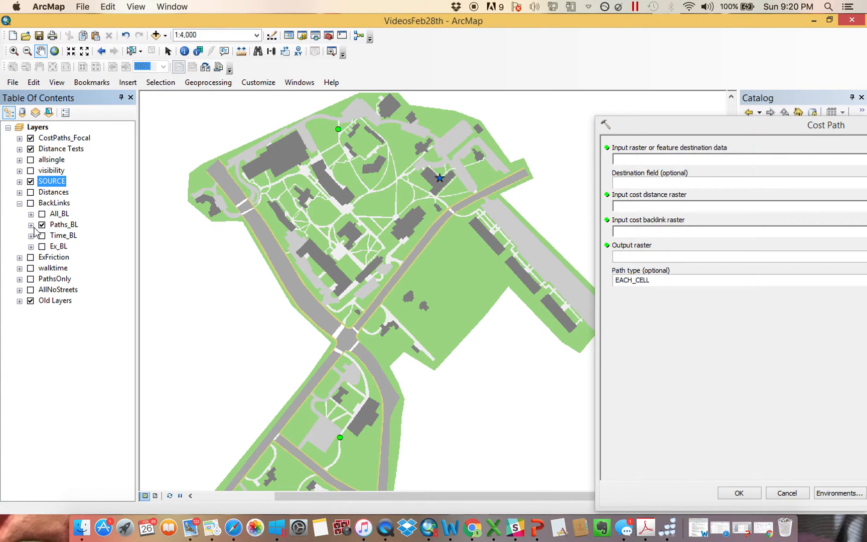
left_click(31, 225)
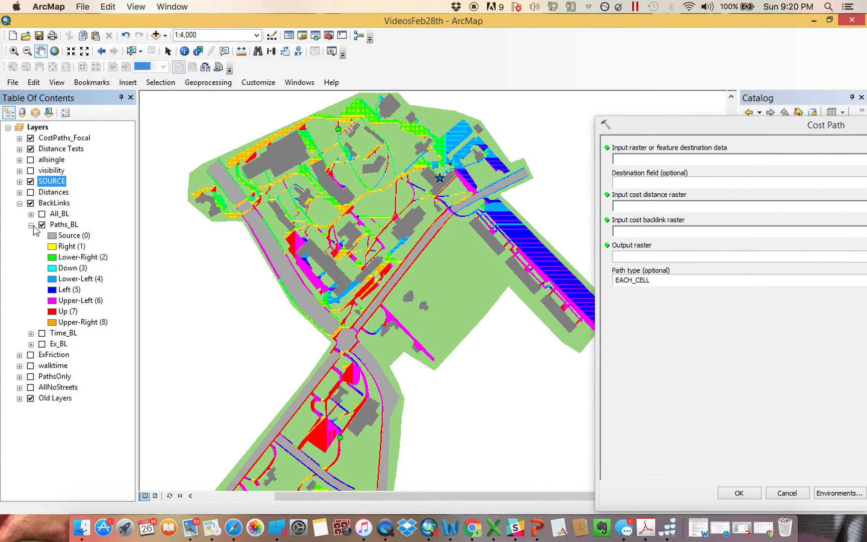
mouse_move(168, 283)
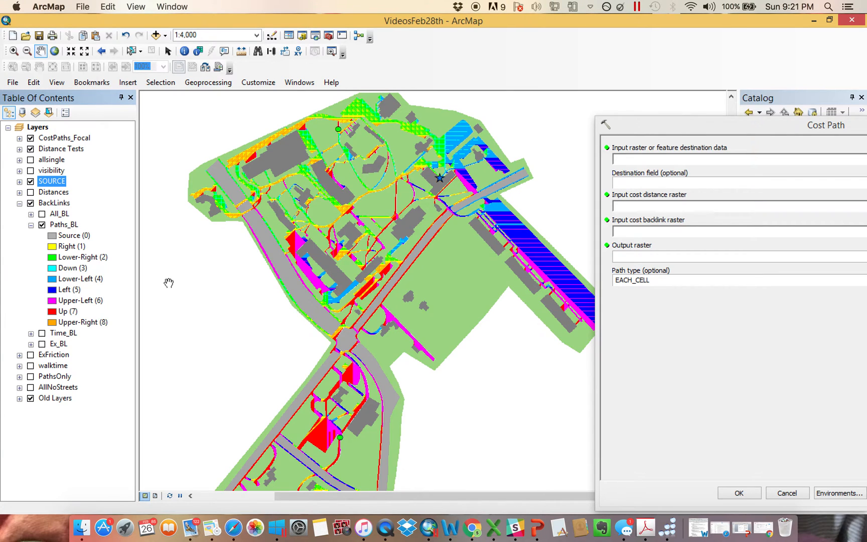
mouse_move(439, 178)
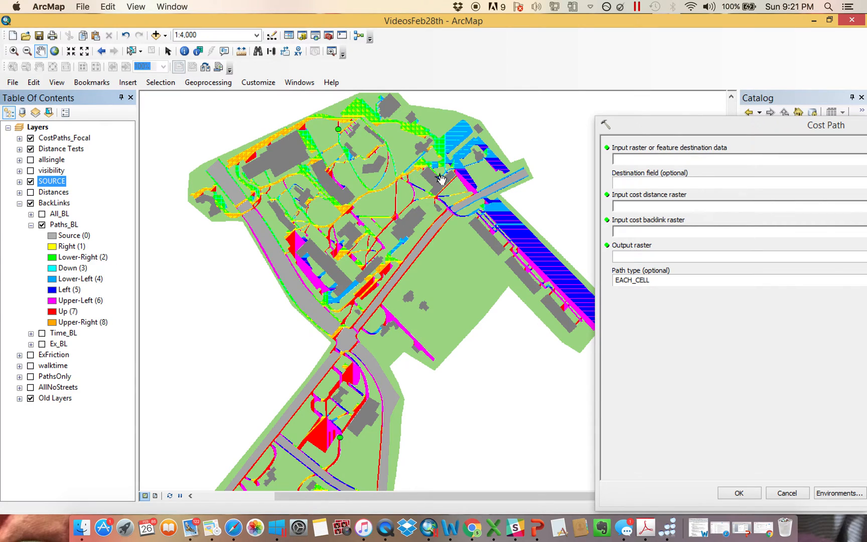
mouse_move(437, 179)
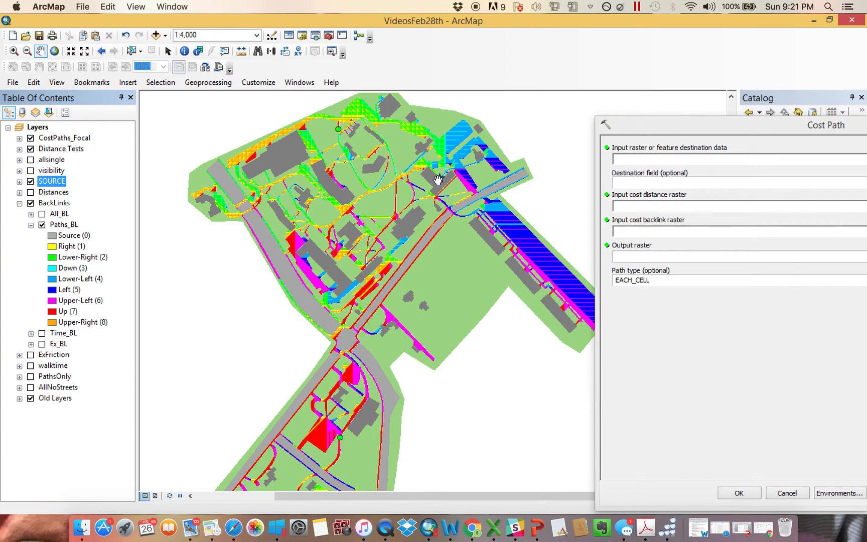
mouse_move(282, 151)
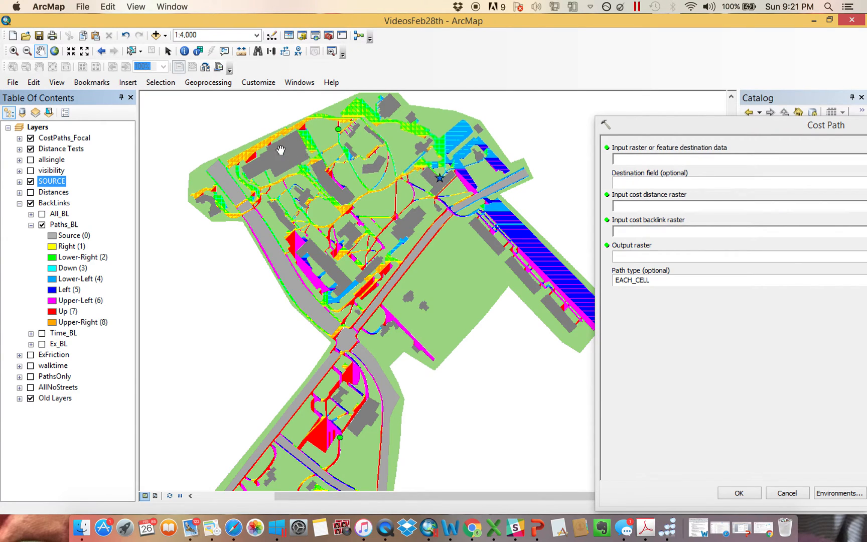
mouse_move(226, 129)
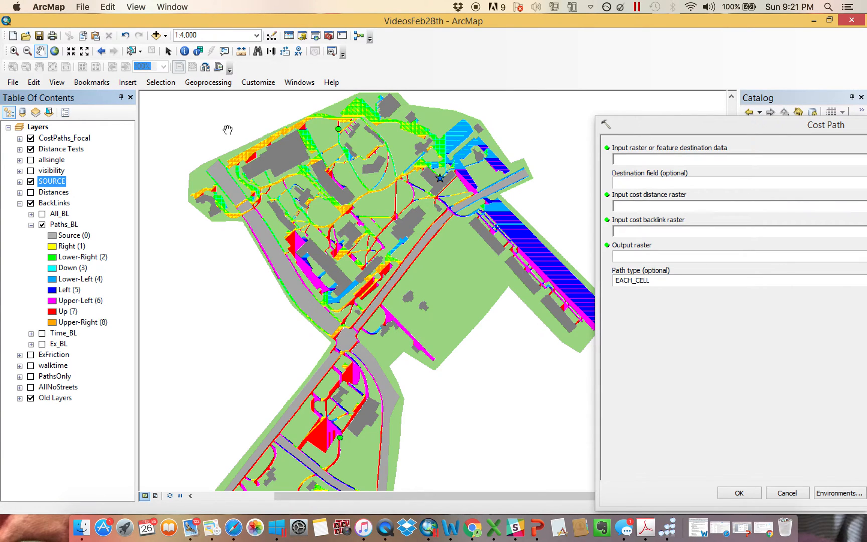
mouse_move(244, 137)
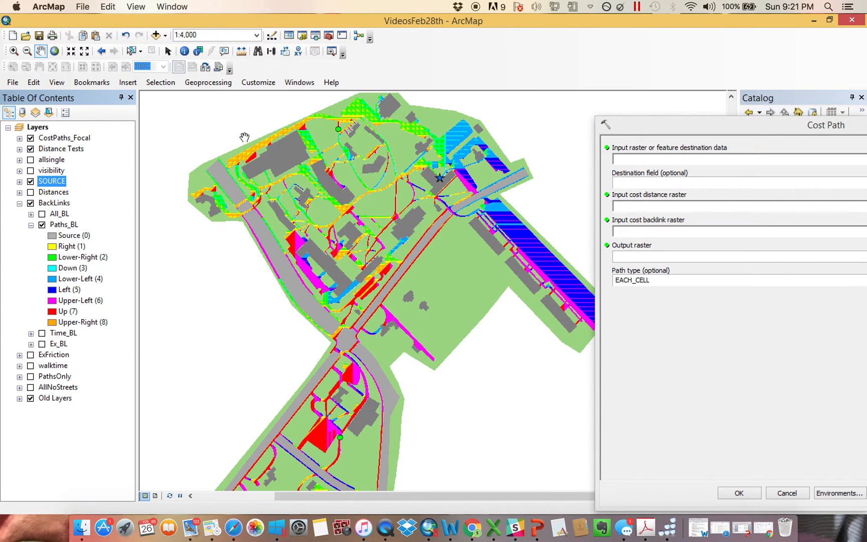
mouse_move(464, 207)
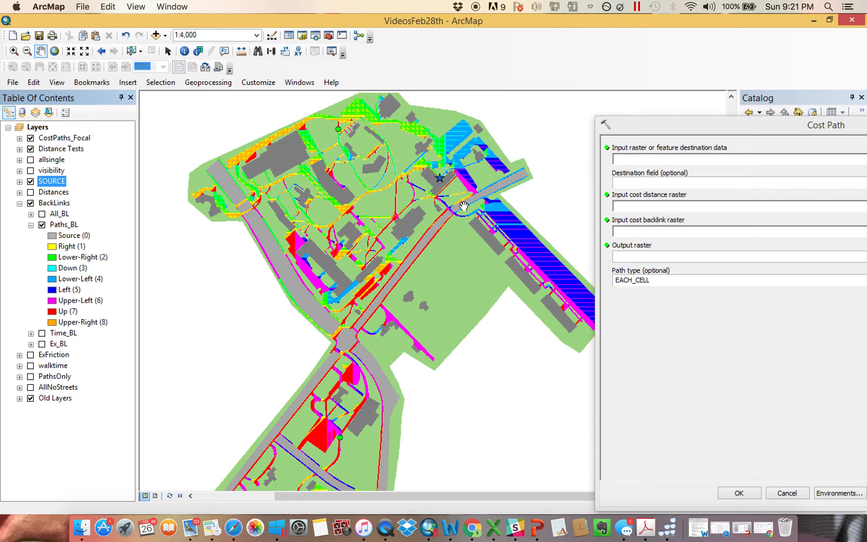
mouse_move(439, 177)
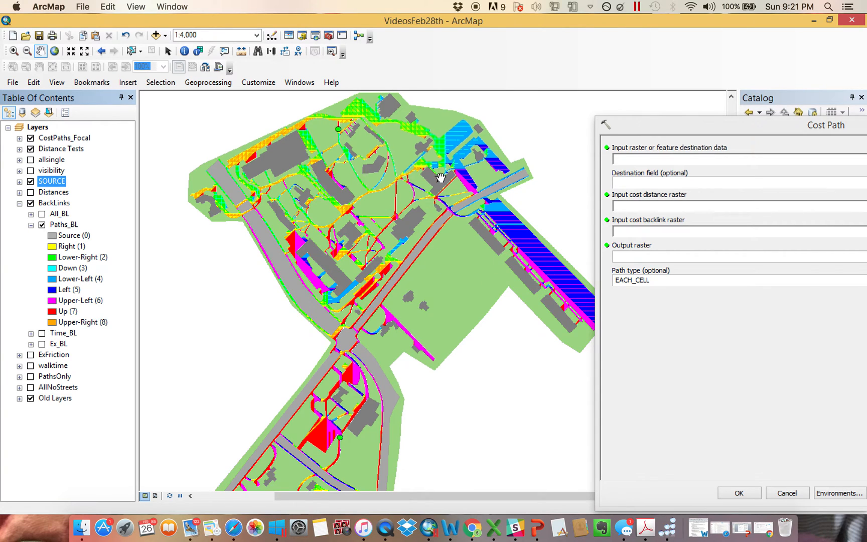
mouse_move(194, 174)
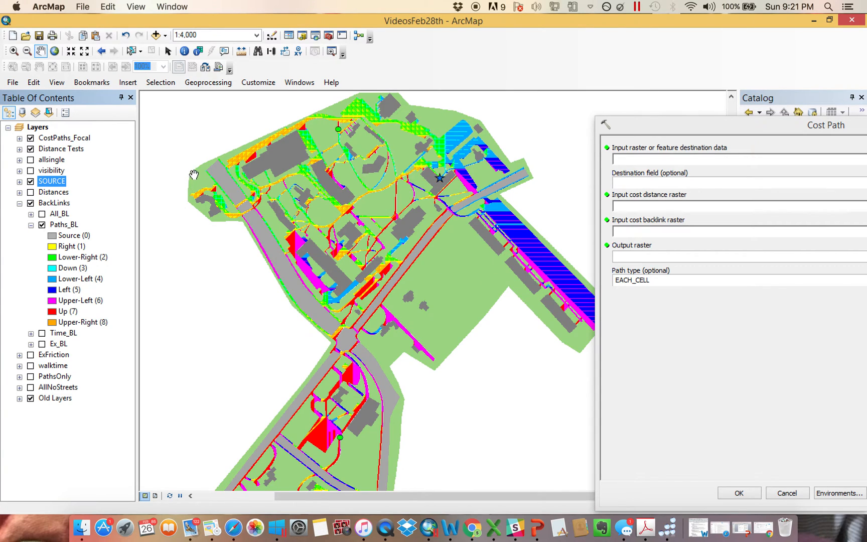
mouse_move(181, 168)
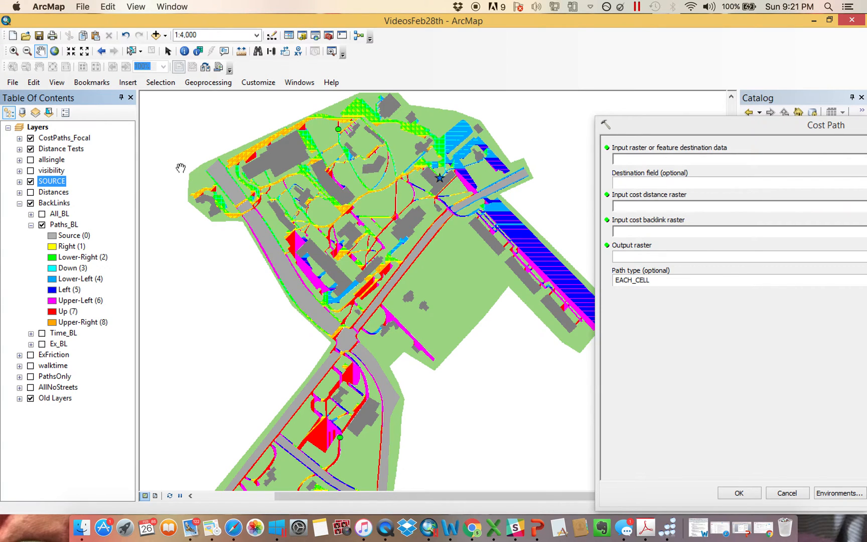
mouse_move(438, 178)
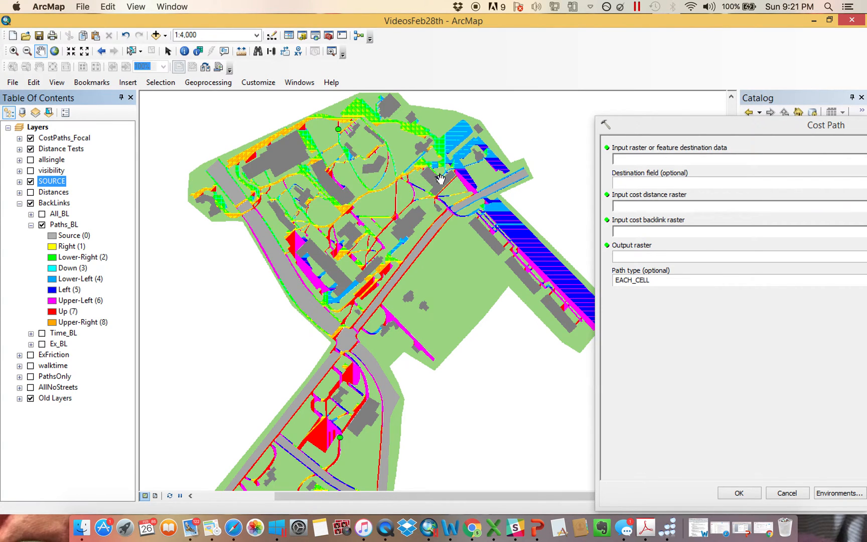
left_click(31, 224)
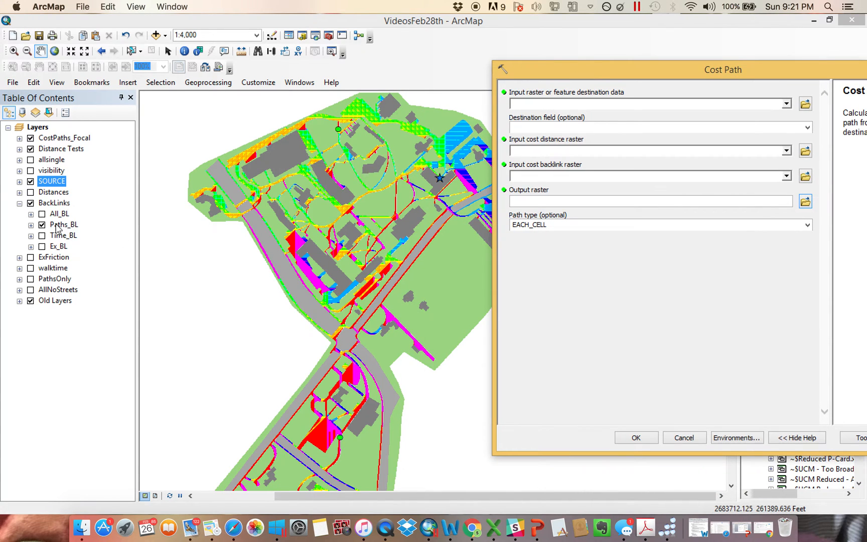
- Hide the BackLinks rasters and collapse the group, leaving the plain campus map
left_click(19, 203)
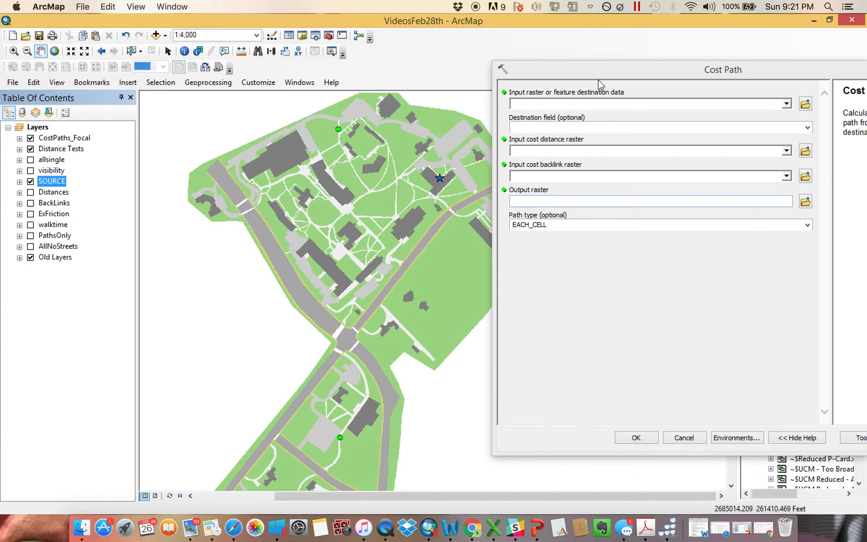
left_click(20, 202)
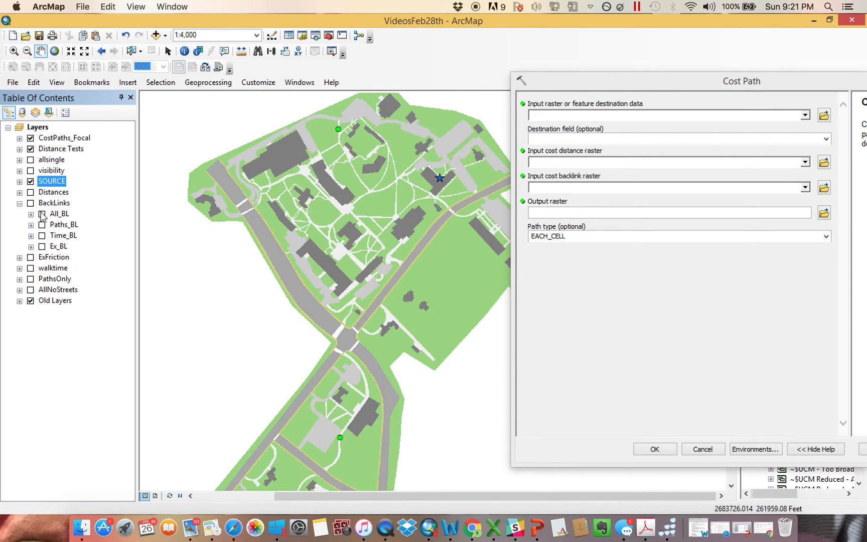
left_click(41, 214)
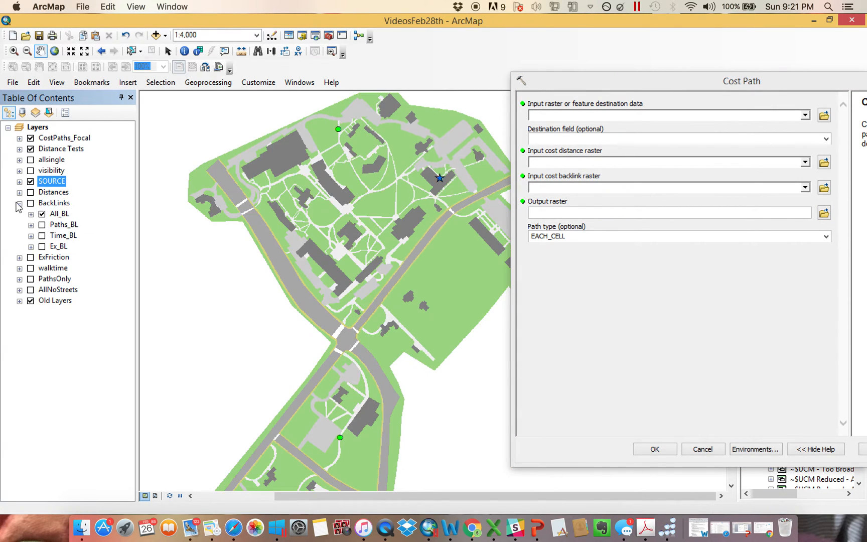
left_click(19, 191)
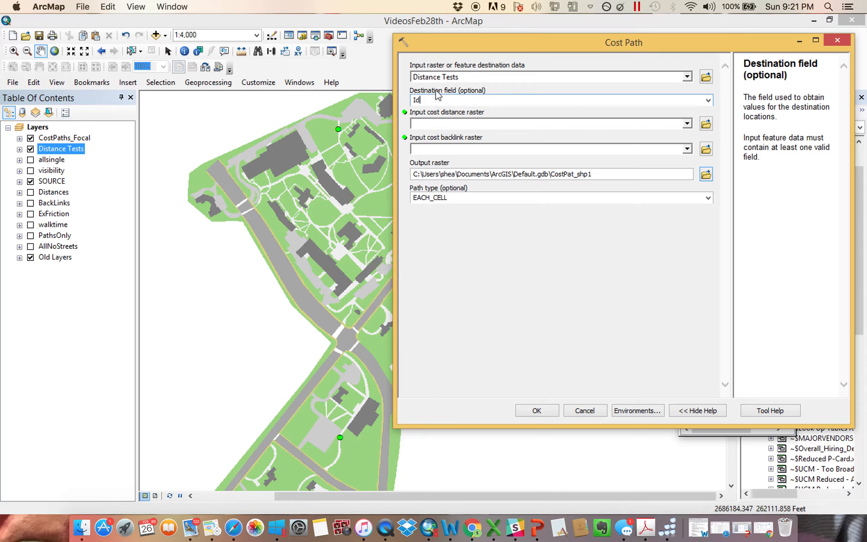
mouse_move(366, 184)
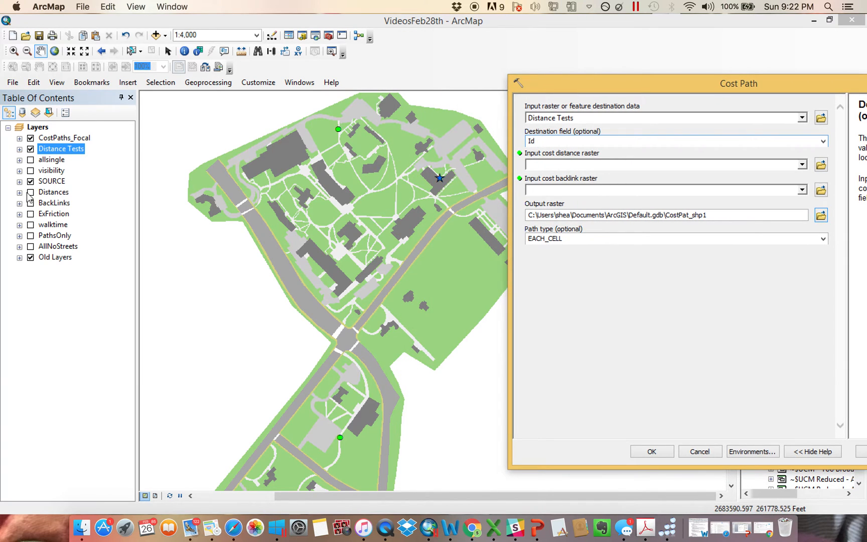
- Save the Cost Path output as a raster named example in the CostPaths folder
left_click(21, 191)
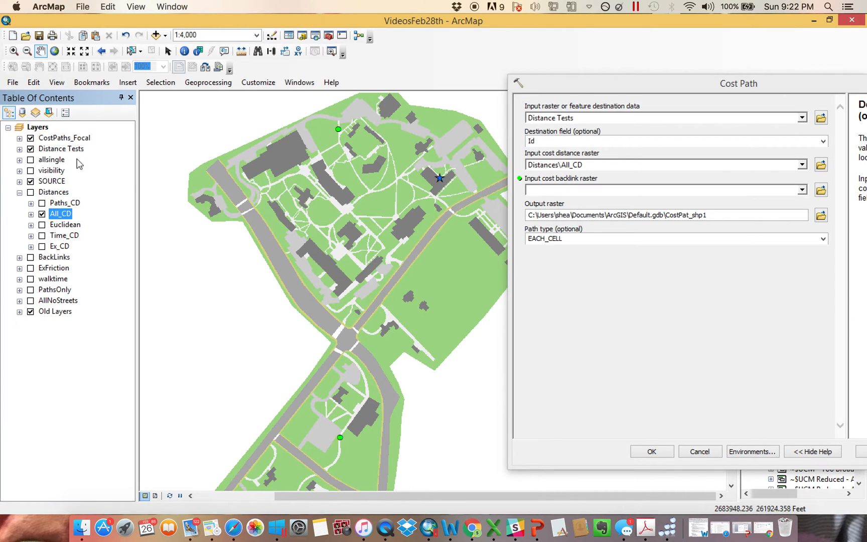
left_click(19, 192)
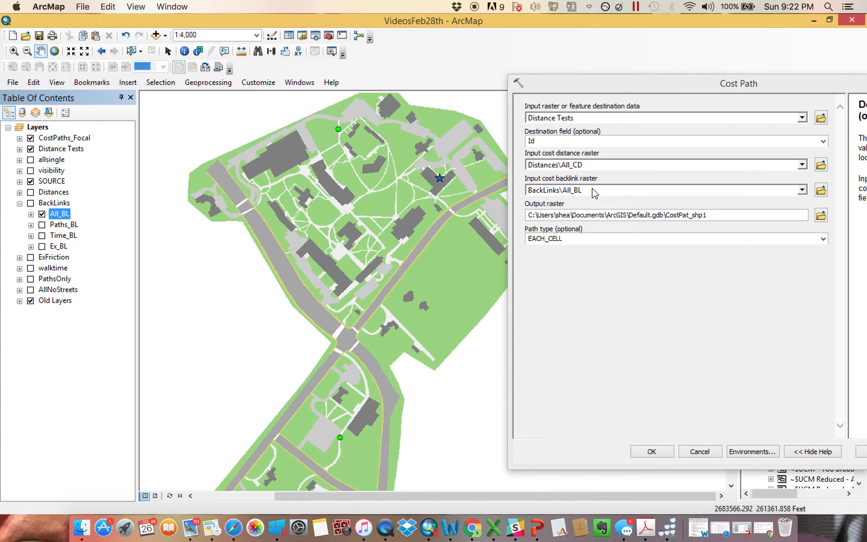
left_click(821, 215)
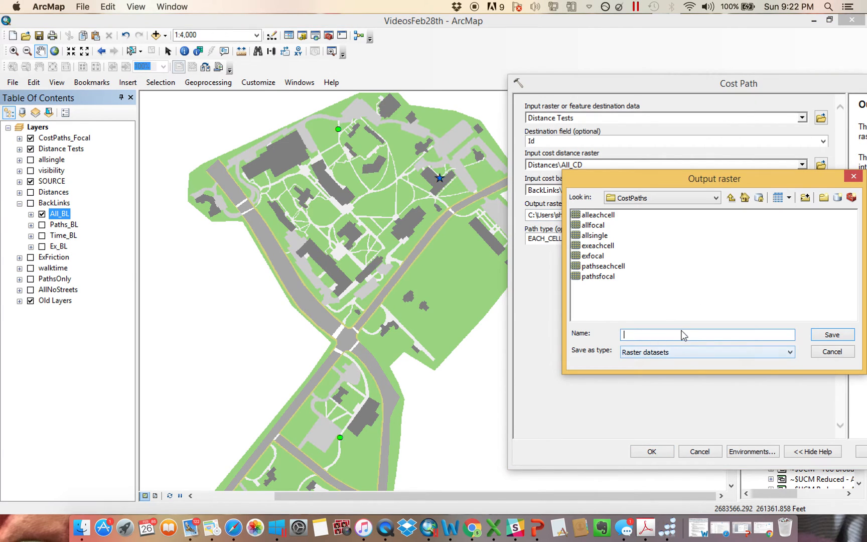
type("ex")
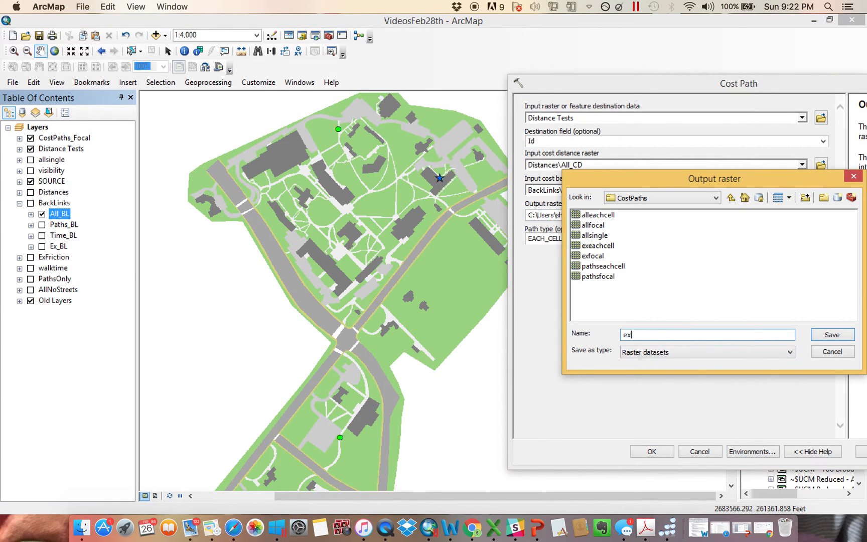
left_click(831, 334)
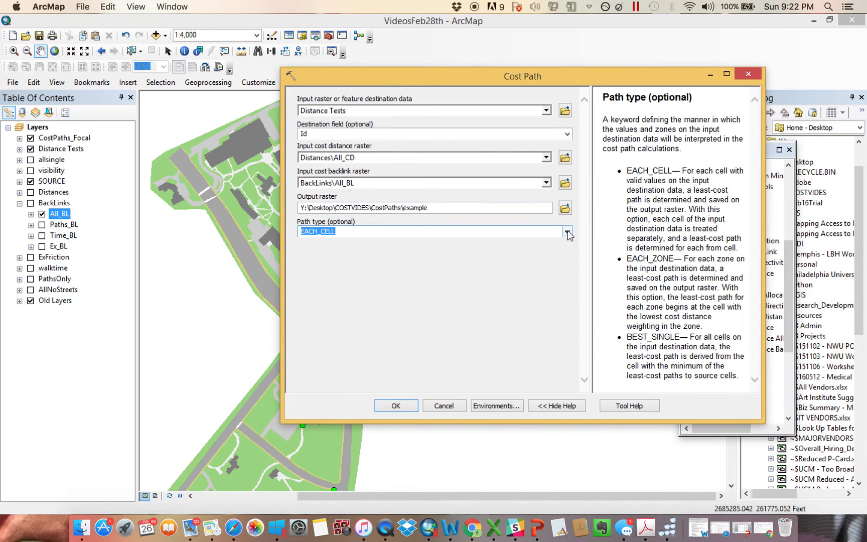
- Set the Cost Path path type to BEST_SINGLE
left_click(567, 231)
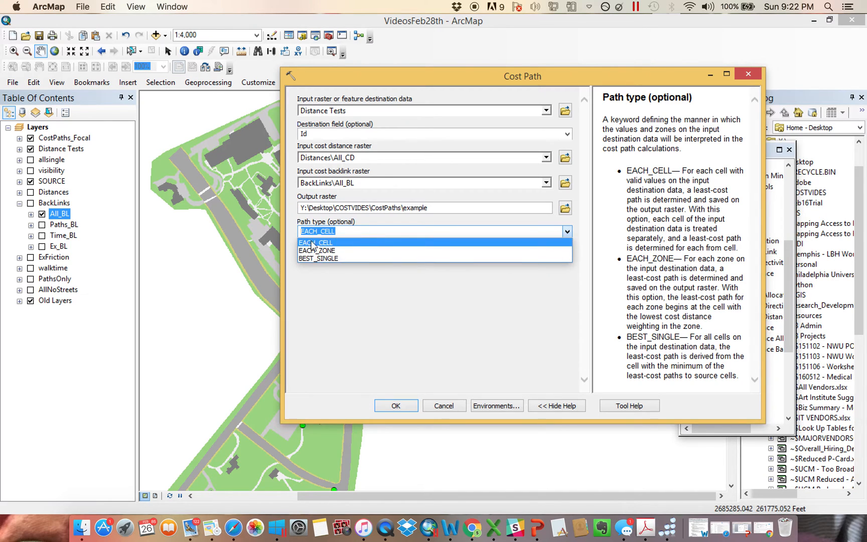
left_click(318, 258)
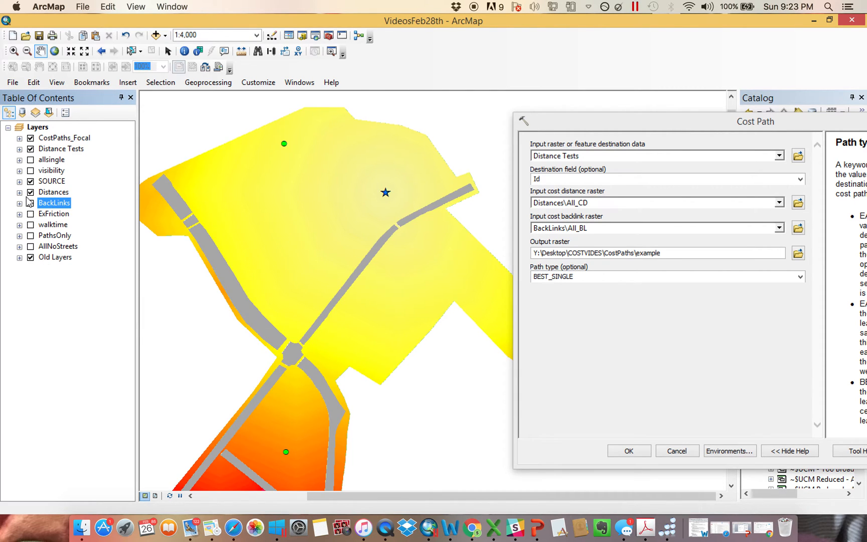
- Hide the All_CD cost distance surface so only the campus map shows
left_click(19, 192)
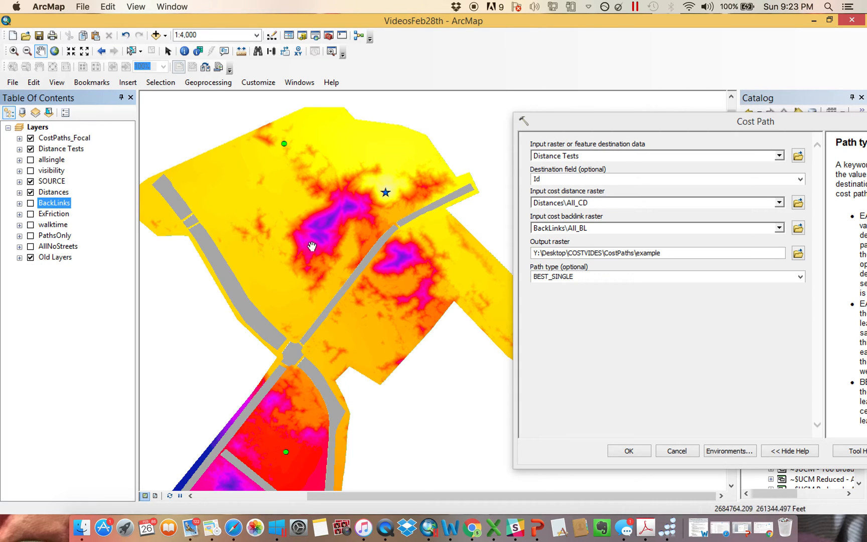
mouse_move(323, 227)
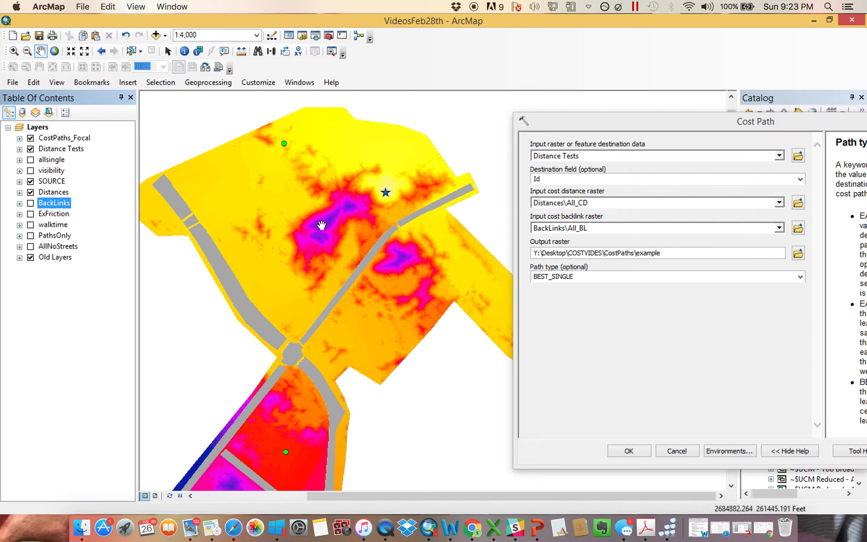
mouse_move(337, 216)
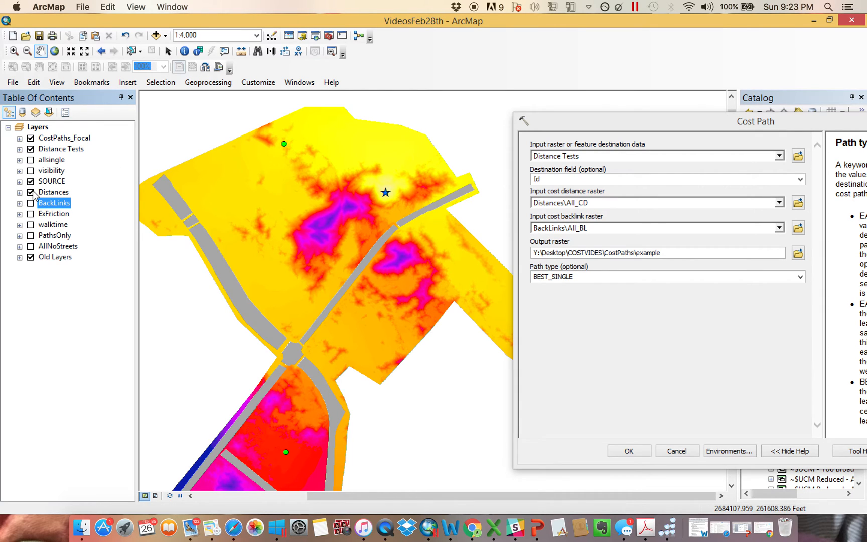
left_click(30, 192)
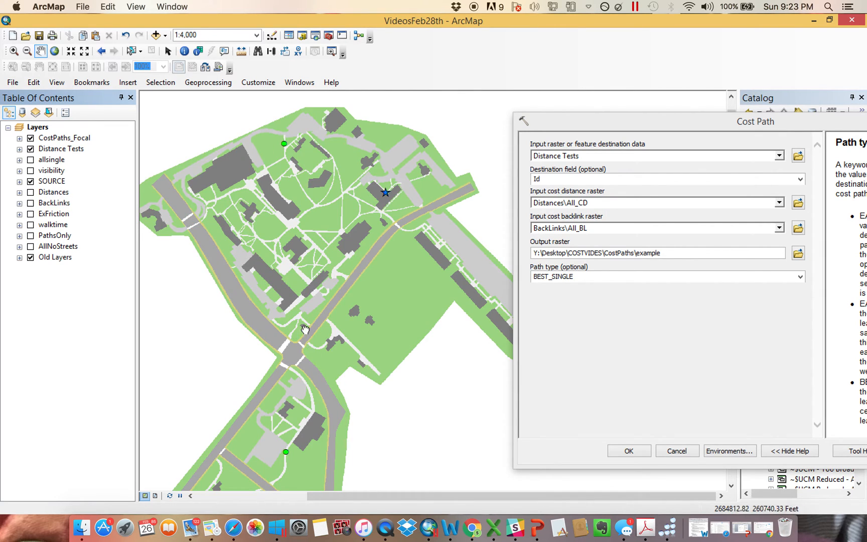
- Switch the path type to EACH_ZONE and bring up help on the destination field
left_click(799, 277)
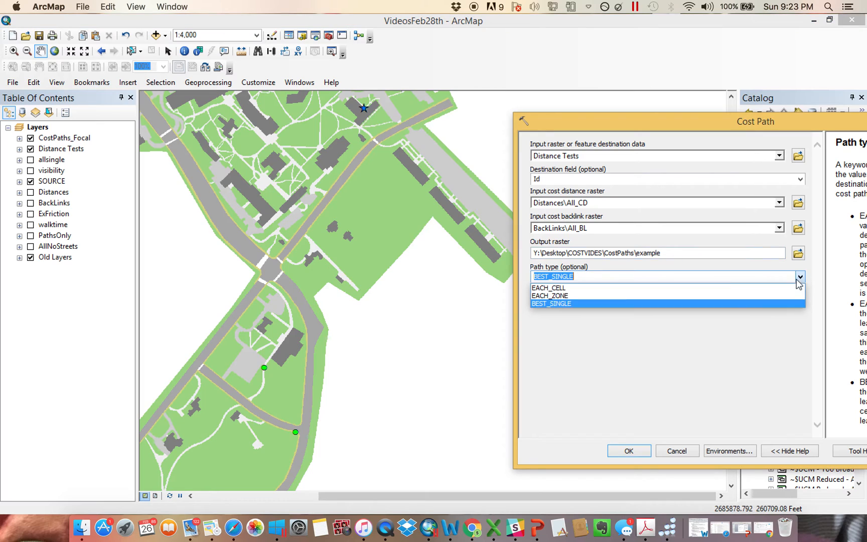
left_click(548, 296)
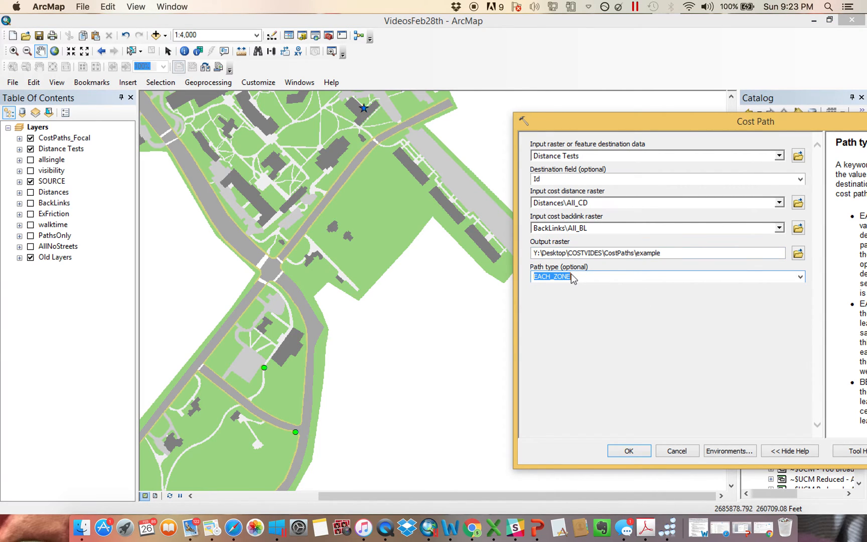
left_click(570, 178)
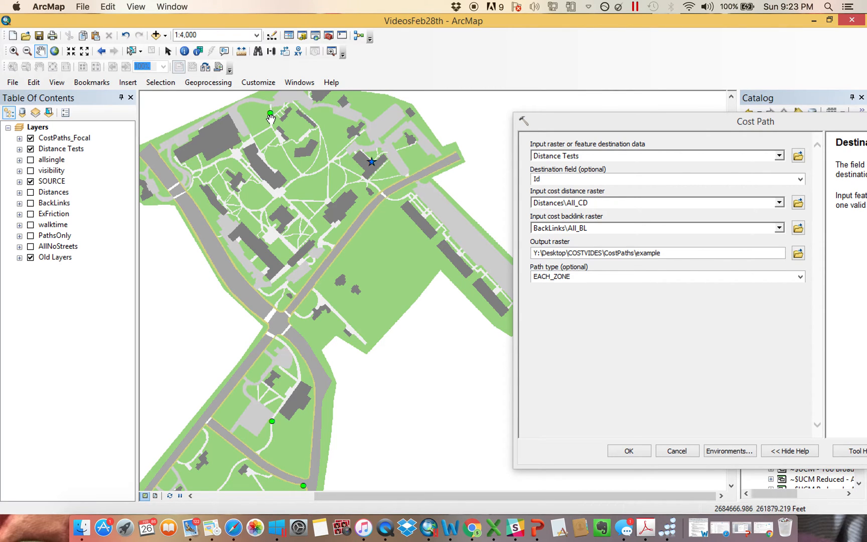
mouse_move(249, 175)
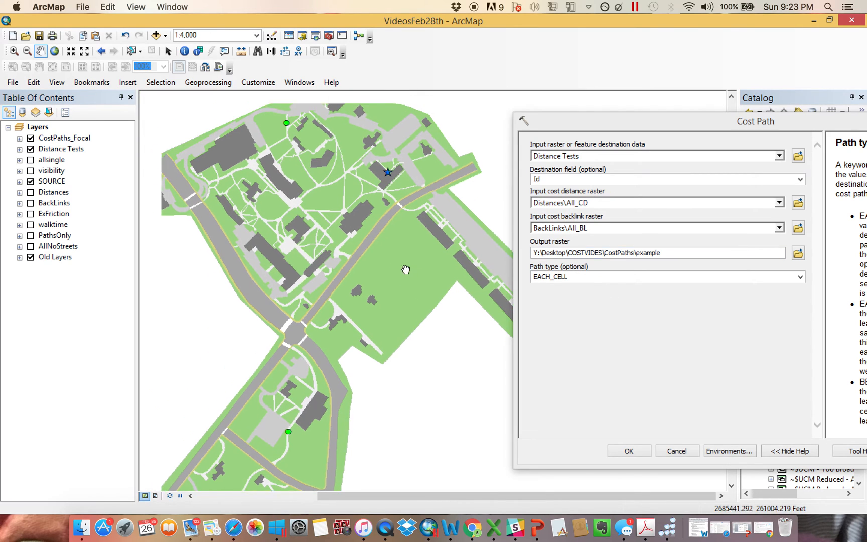
- Run the Cost Path calculation for the example layer and zoom in to inspect the resulting routes
left_click(628, 450)
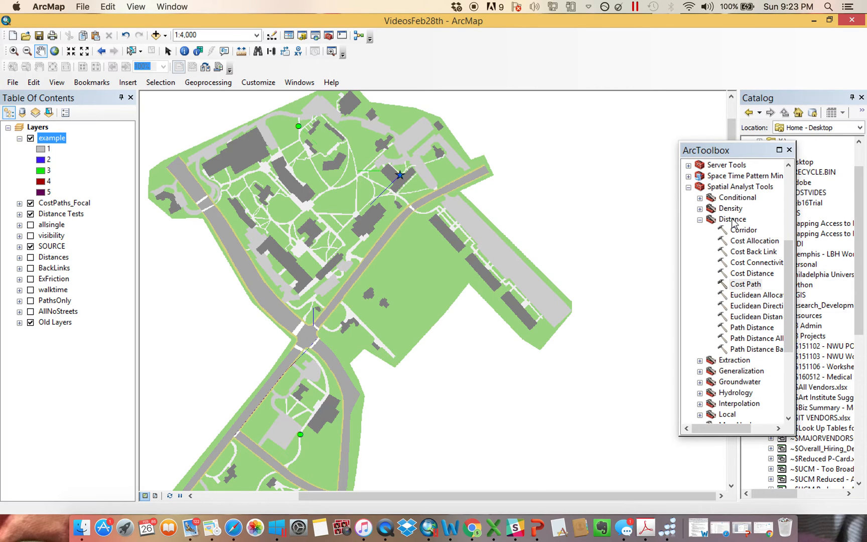
mouse_move(208, 231)
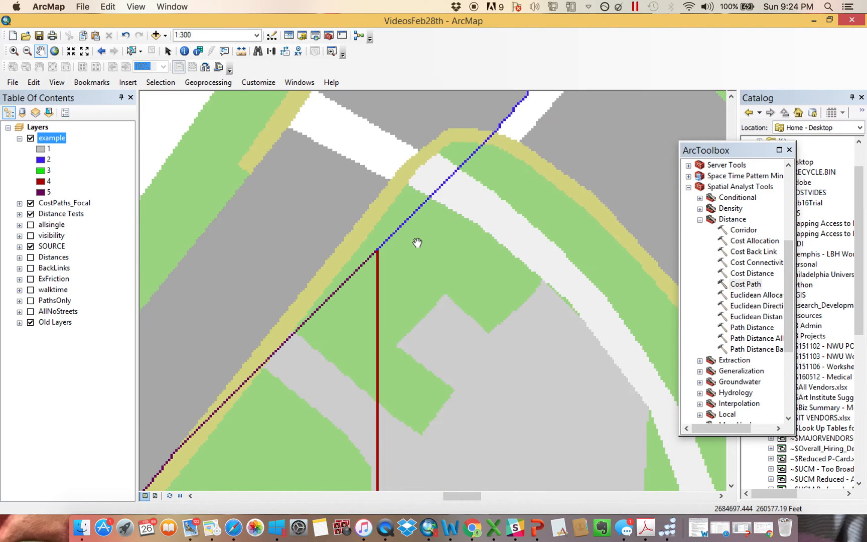
mouse_move(390, 243)
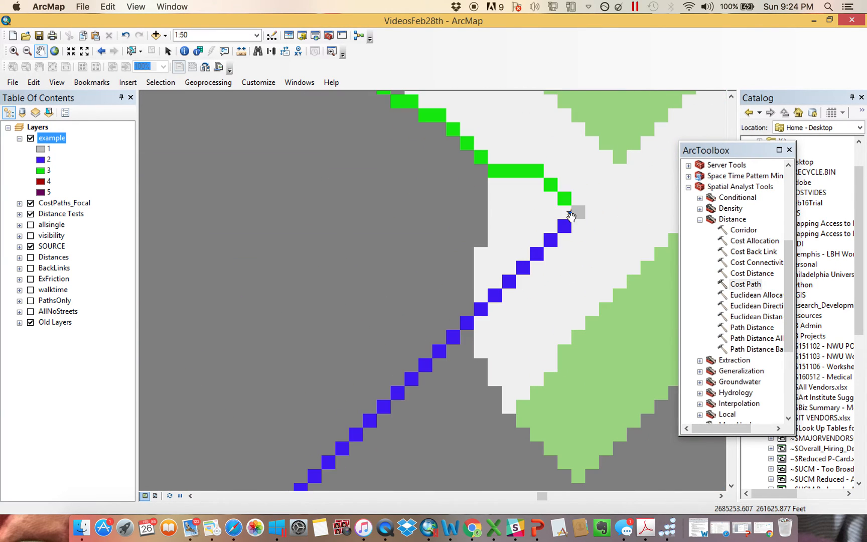
mouse_move(523, 227)
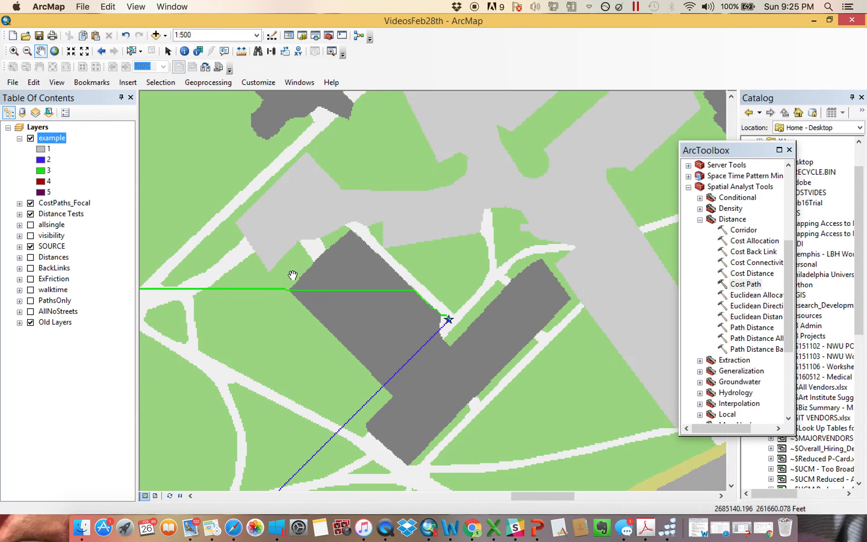
scroll("down", 3)
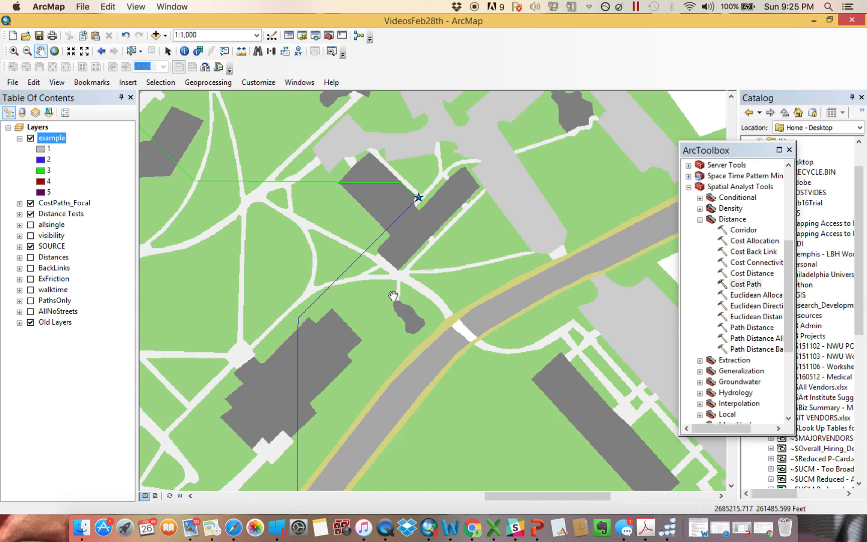
scroll("down", 3)
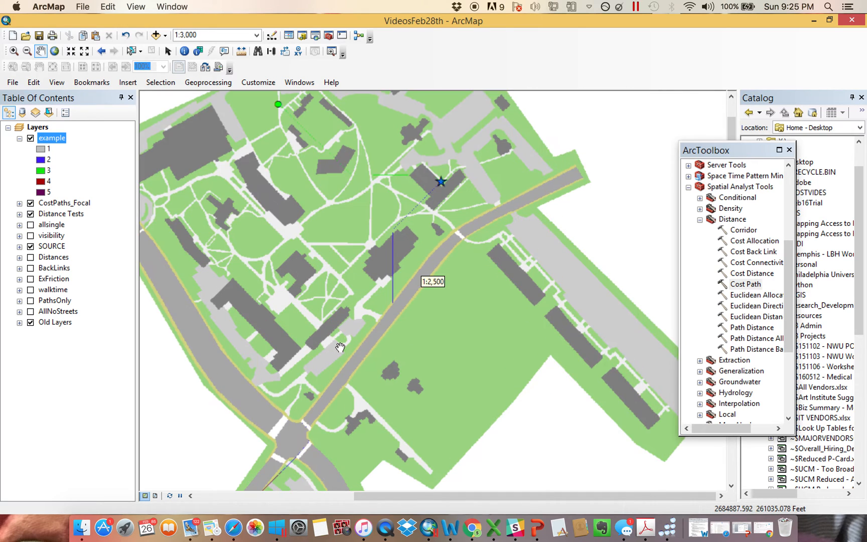
scroll("down", 3)
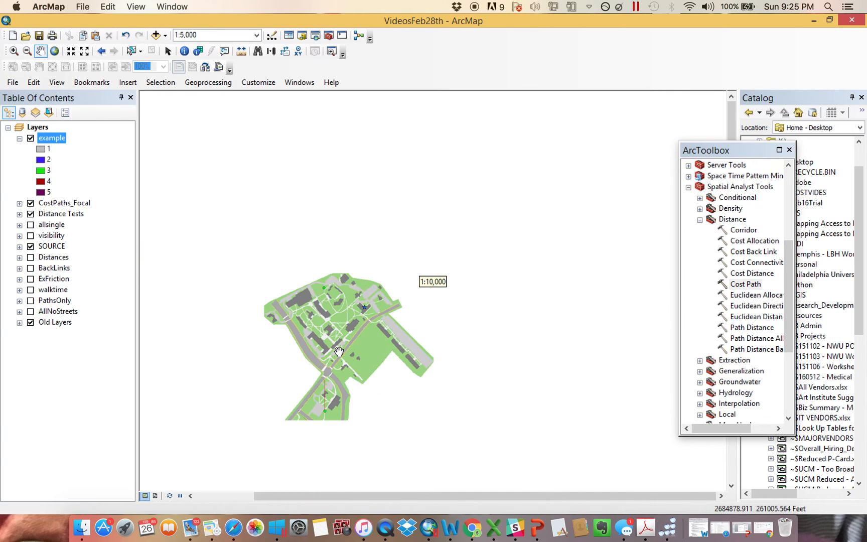
scroll("down", 3)
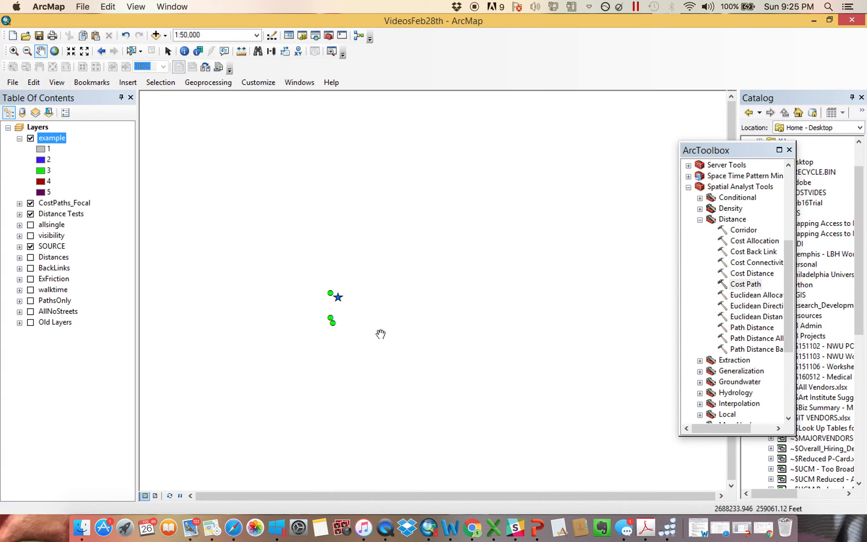
scroll("down", 3)
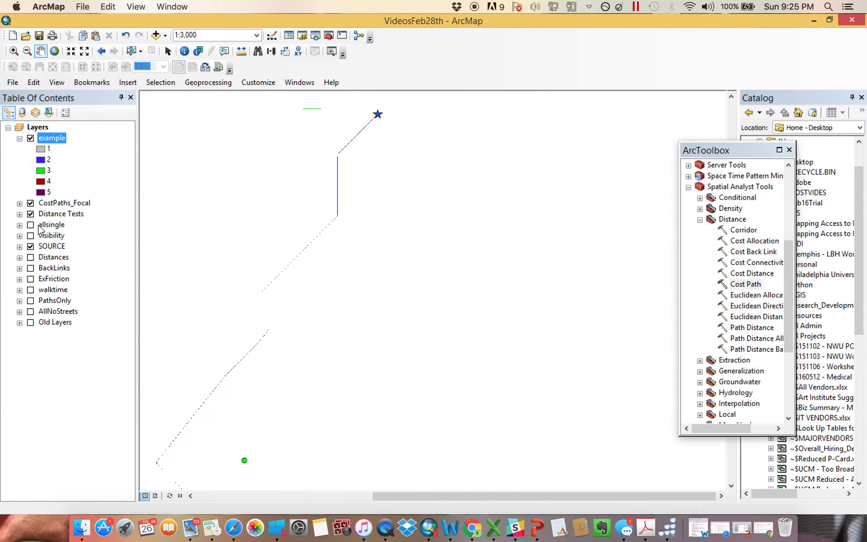
scroll("up", 3)
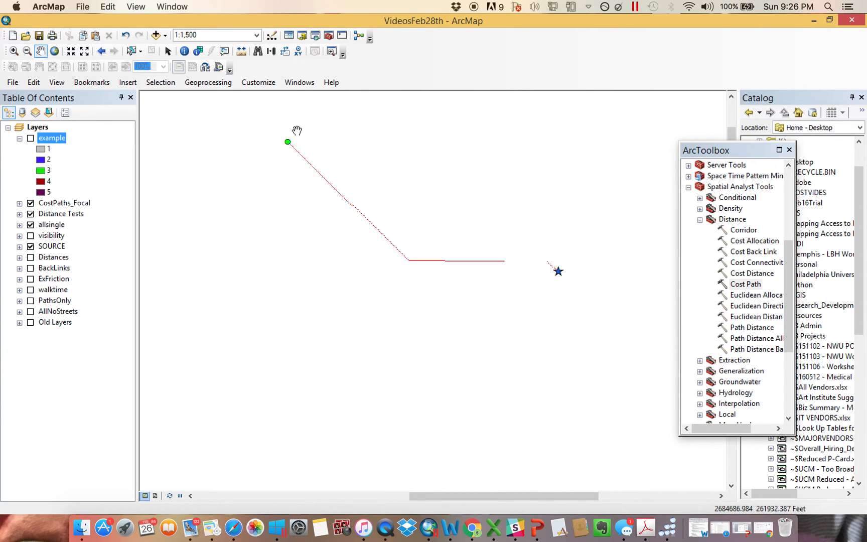
mouse_move(332, 132)
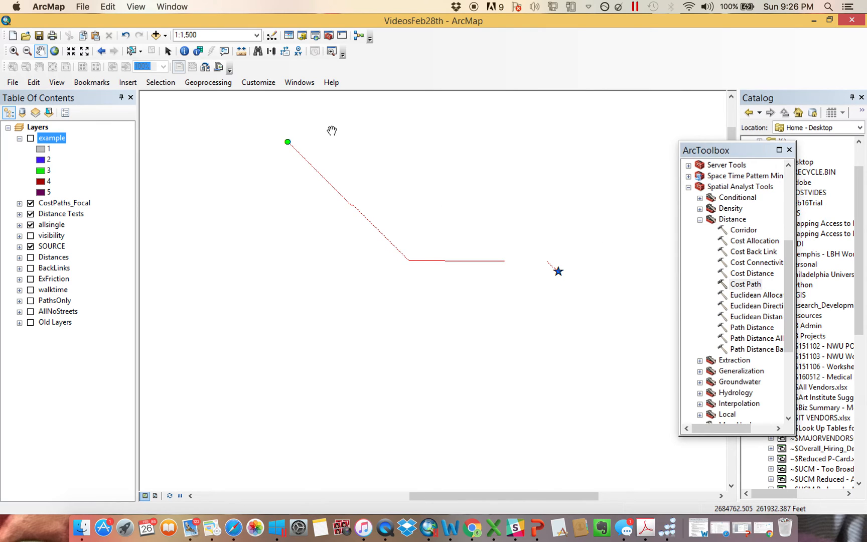
mouse_move(12, 208)
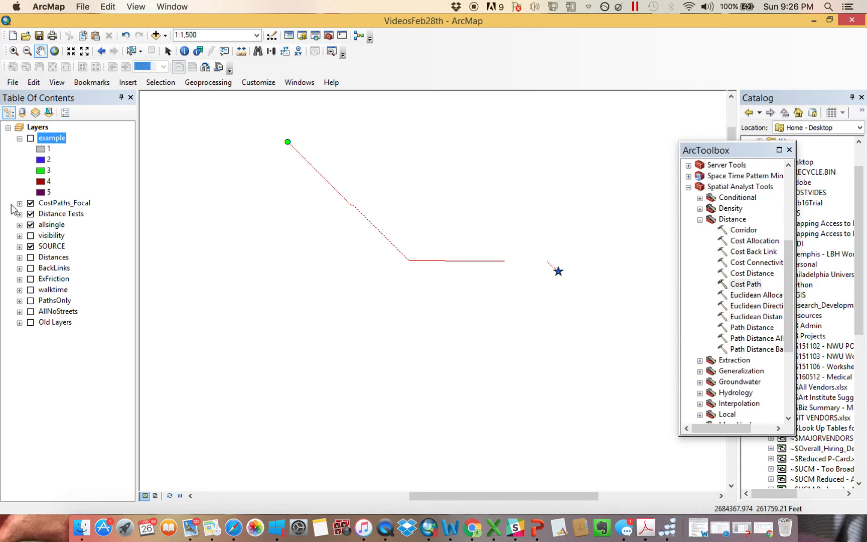
- Collapse CostPaths_Focal, turn the example cost paths layer back on and zoom out to see its routes
left_click(19, 203)
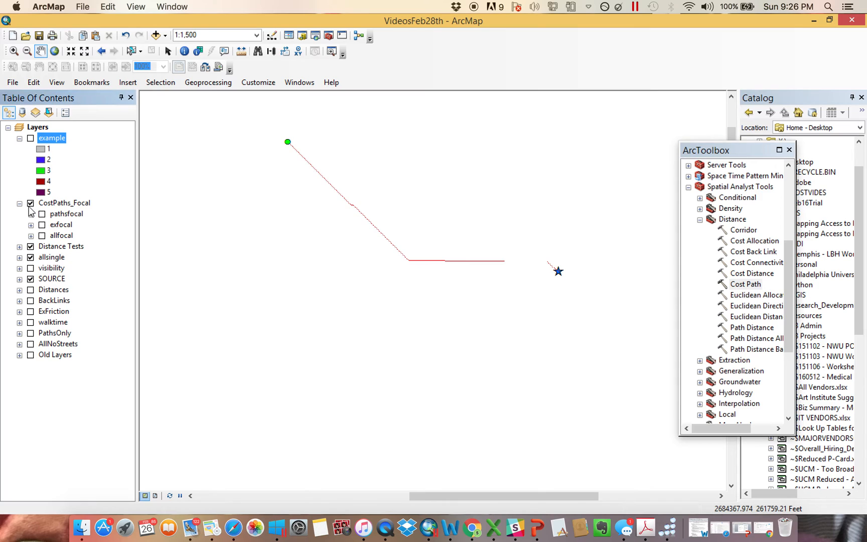
left_click(19, 202)
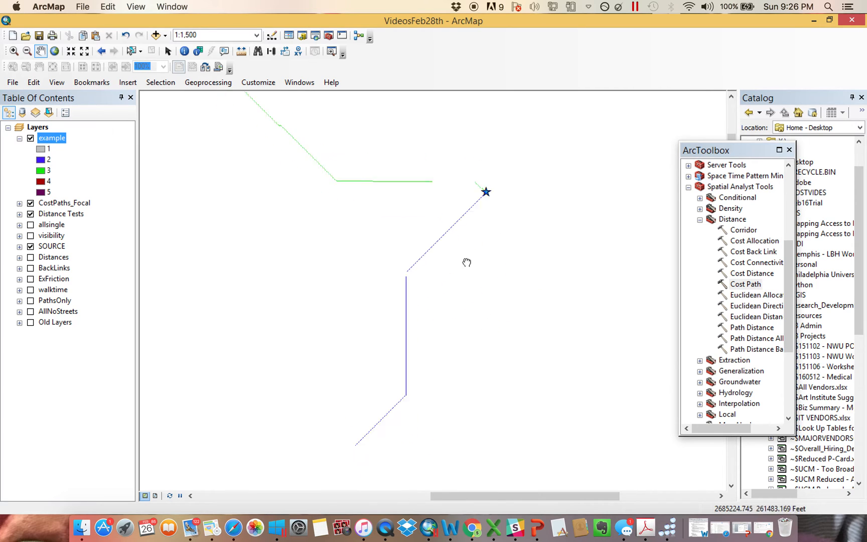
scroll("down", 3)
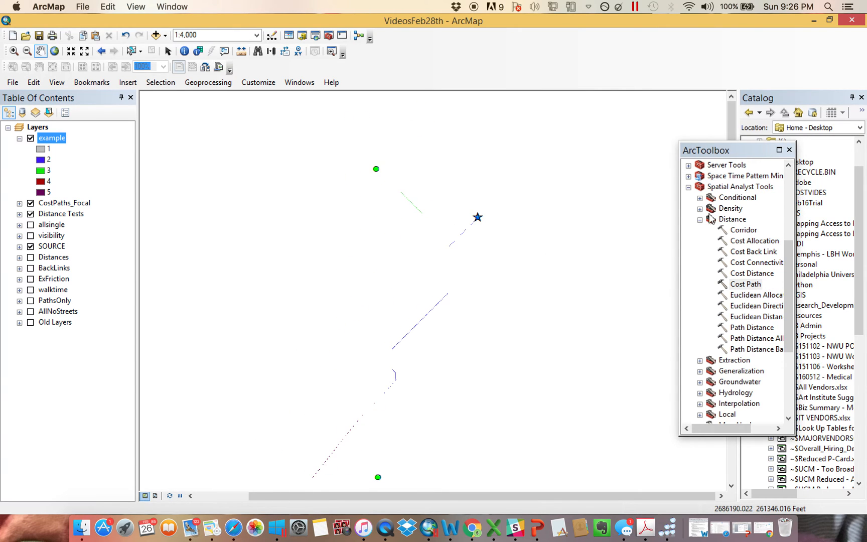
- Switch from the Distance toolset to Neighborhood and start the Focal Statistics tool
left_click(699, 219)
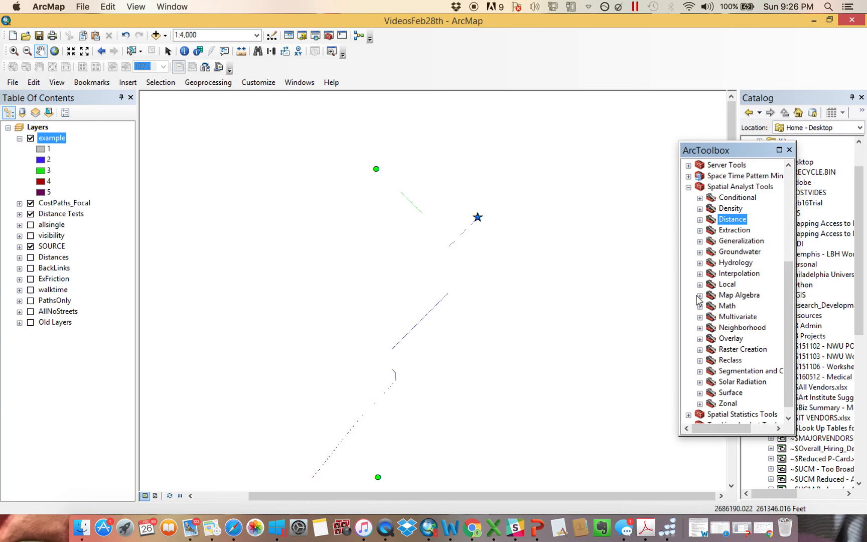
mouse_move(702, 338)
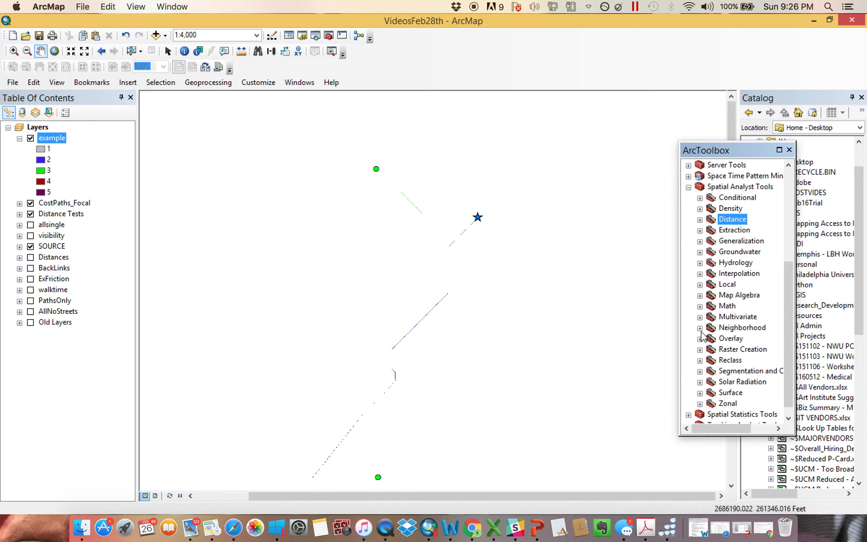
left_click(701, 327)
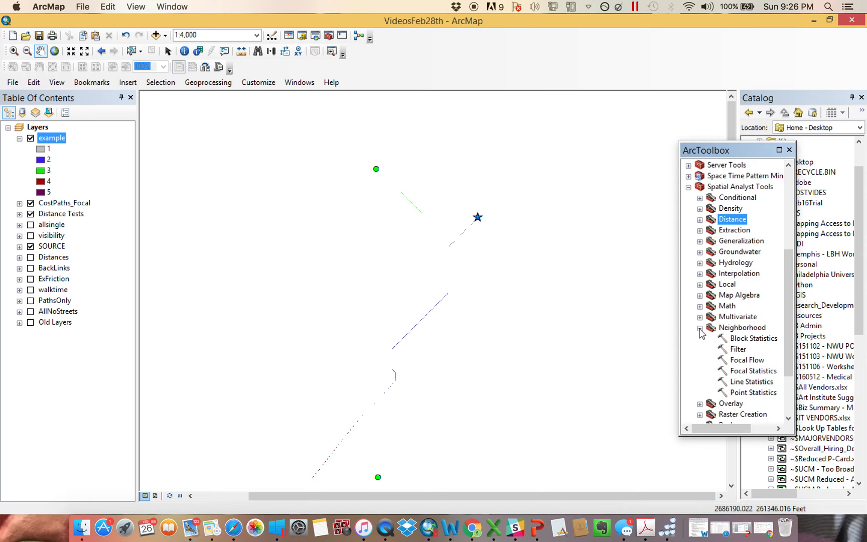
double_click(751, 370)
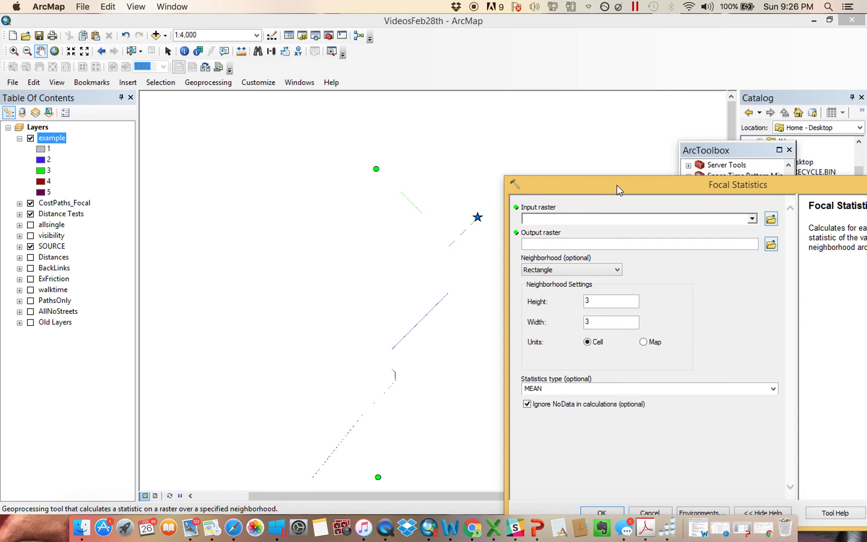
mouse_move(619, 227)
type("6")
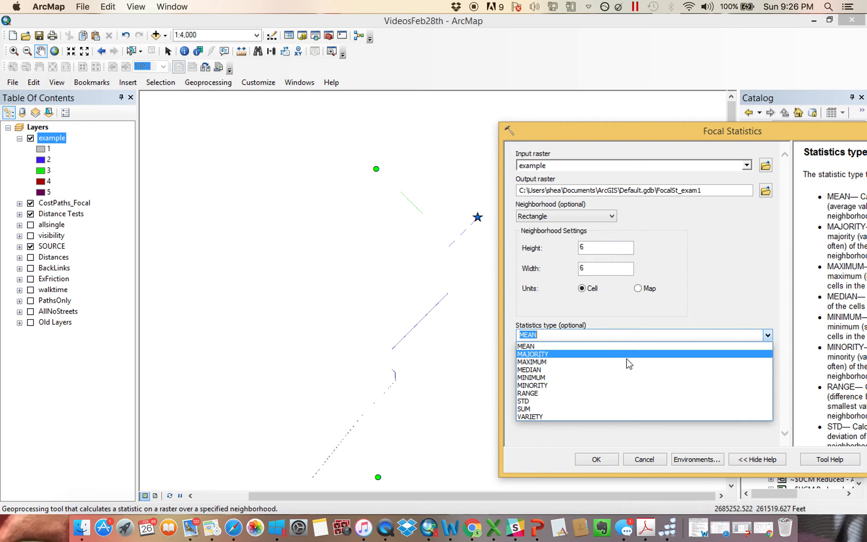
- Run Focal Statistics on example with a 6x6 cell rectangle and MAJORITY statistic, producing FocalSt_exam1
left_click(532, 354)
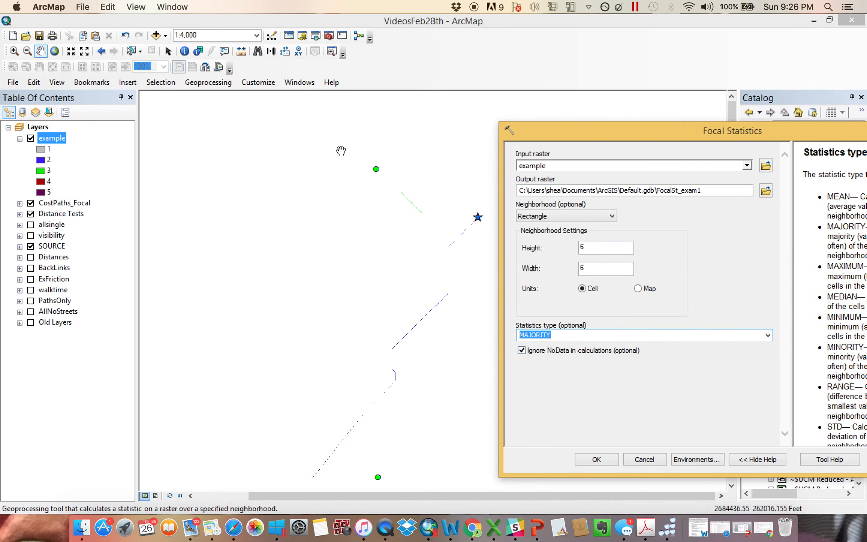
mouse_move(424, 324)
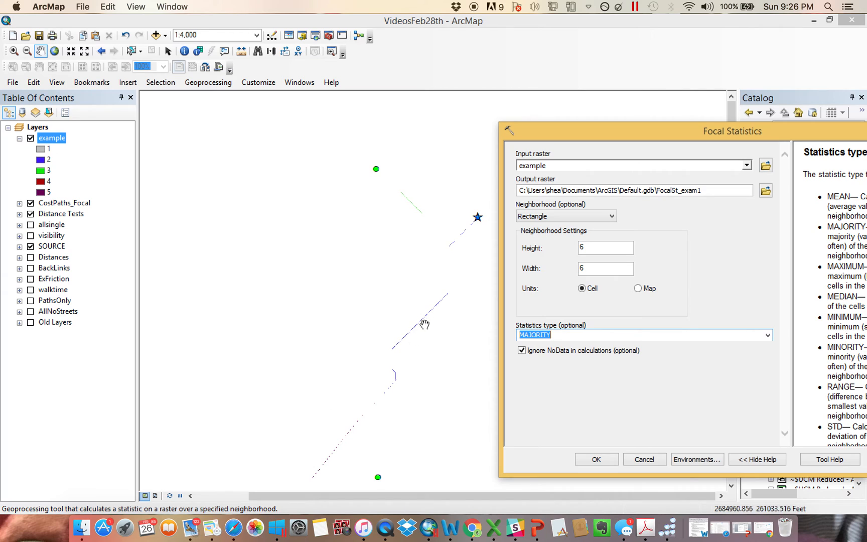
mouse_move(322, 485)
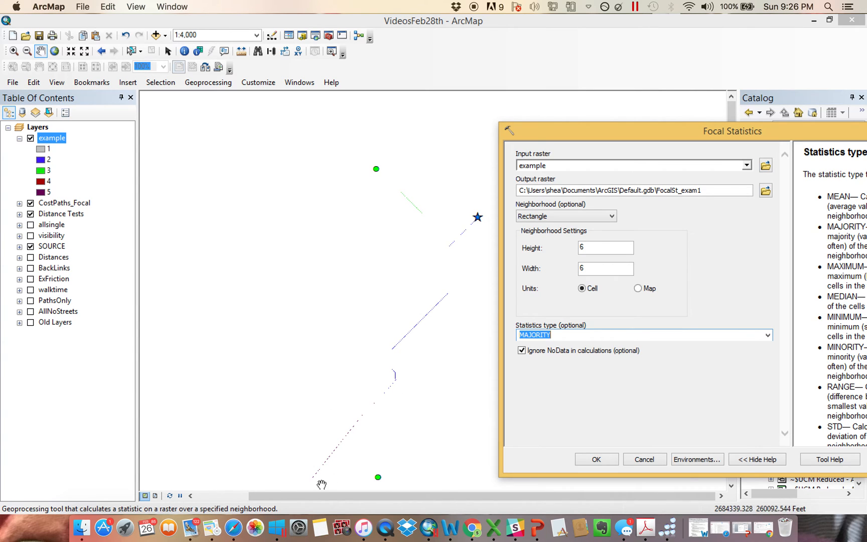
mouse_move(459, 259)
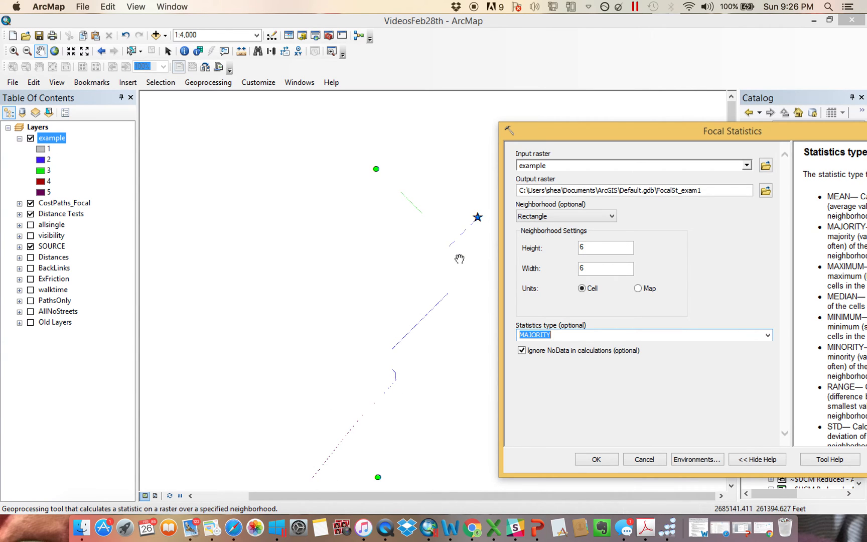
left_click(597, 458)
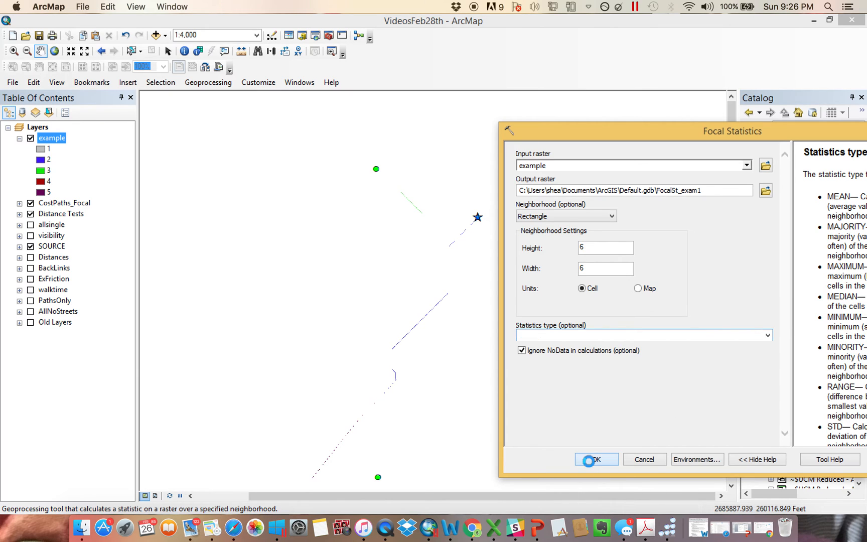
left_click(596, 458)
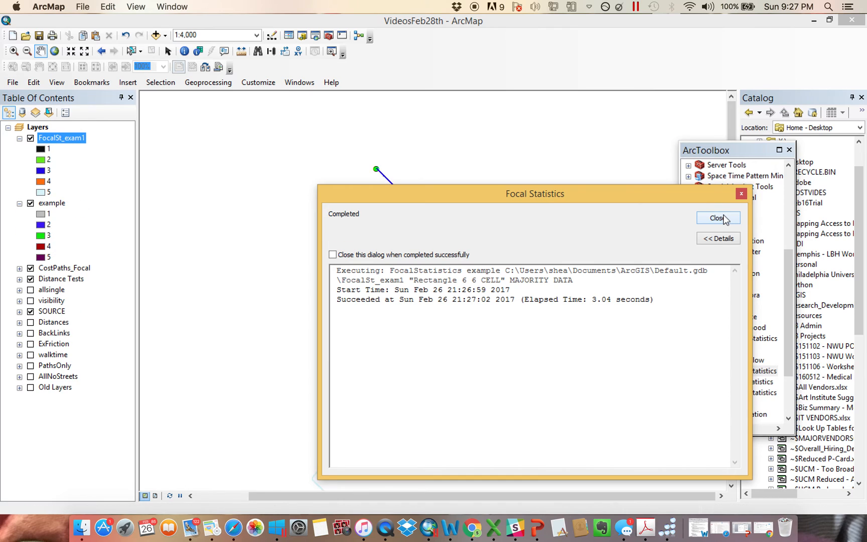
- Dismiss the run report, hide the FocalSt_exam1 layer and turn on the Old Layers campus map
left_click(717, 218)
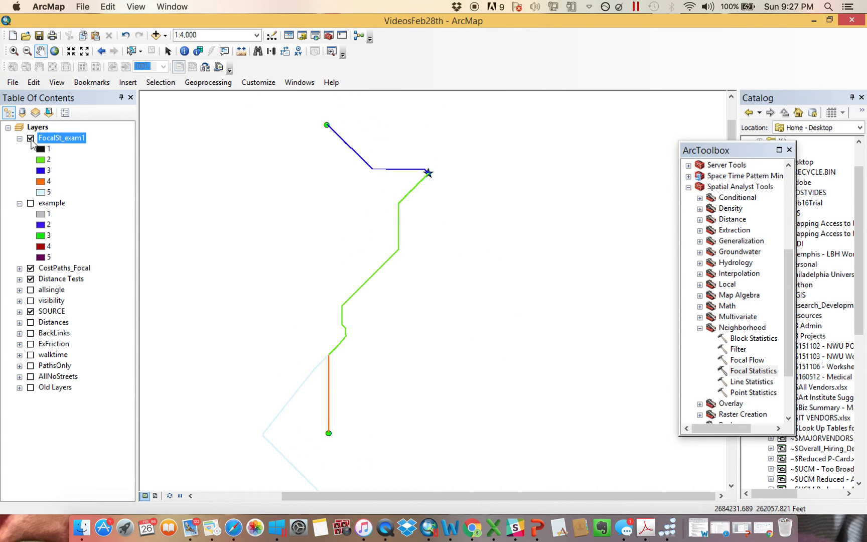
left_click(31, 137)
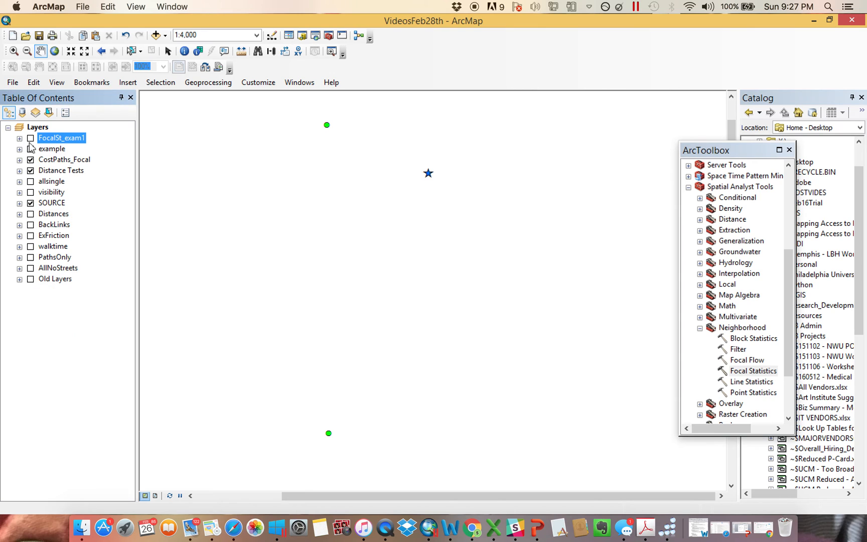
left_click(31, 279)
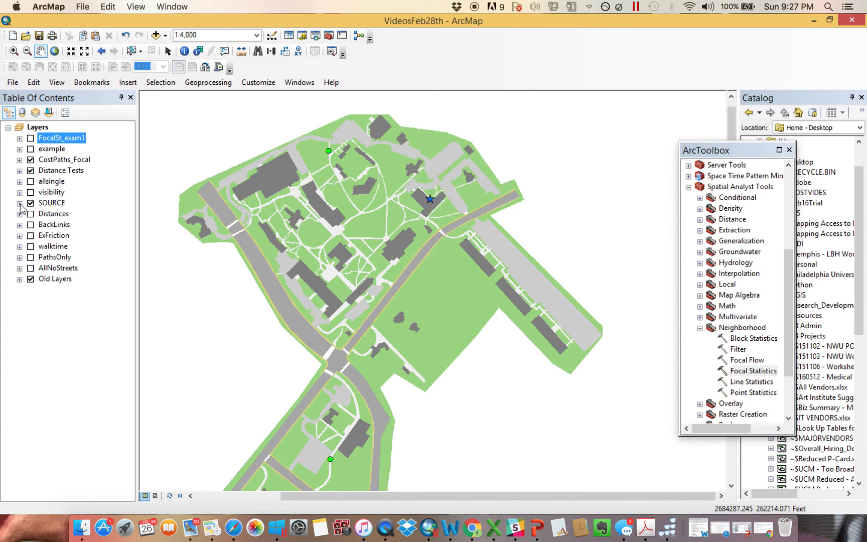
- Expand the CostPaths_Focal group so its pathsfocal thickened paths draw over the campus map
left_click(20, 160)
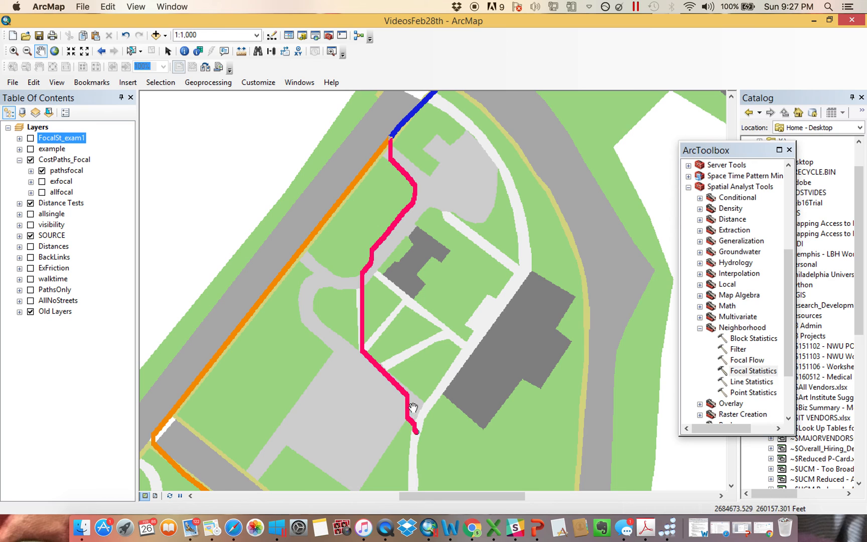
mouse_move(414, 177)
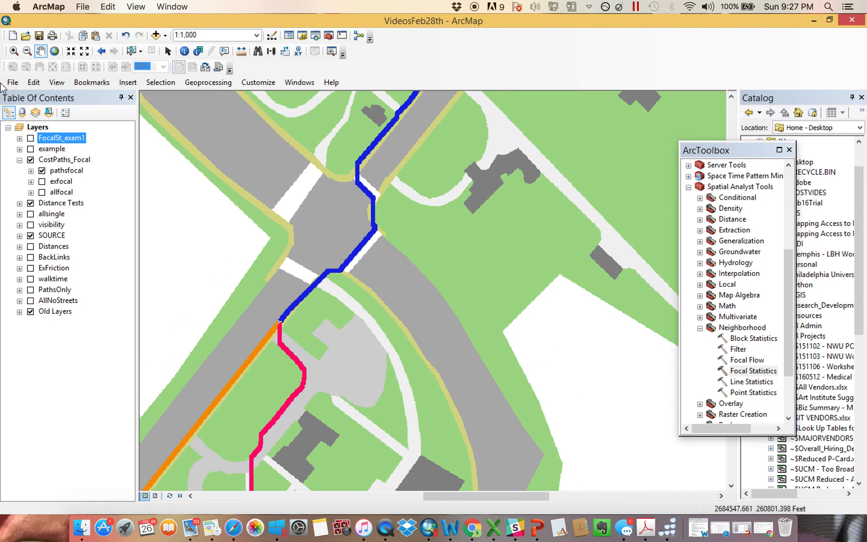
- Turn on the visibility raster and the exfocal thickened cost paths over the campus map
left_click(42, 170)
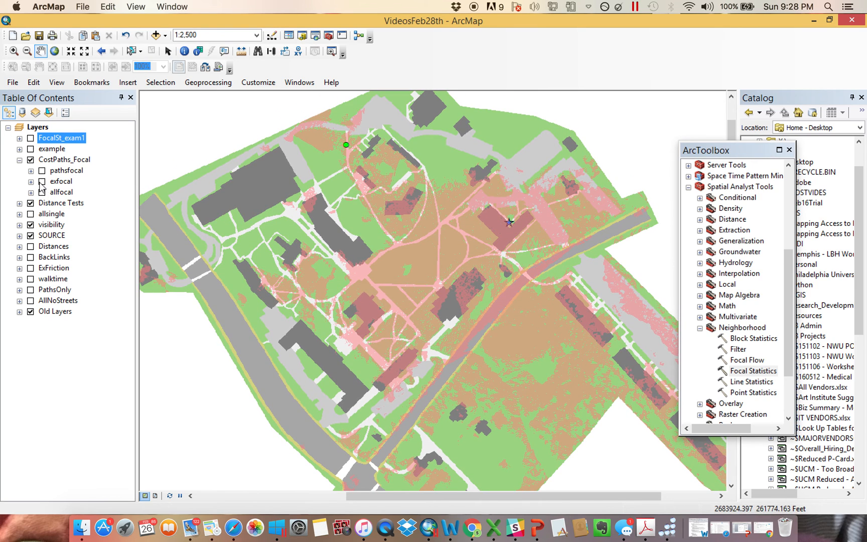
left_click(31, 181)
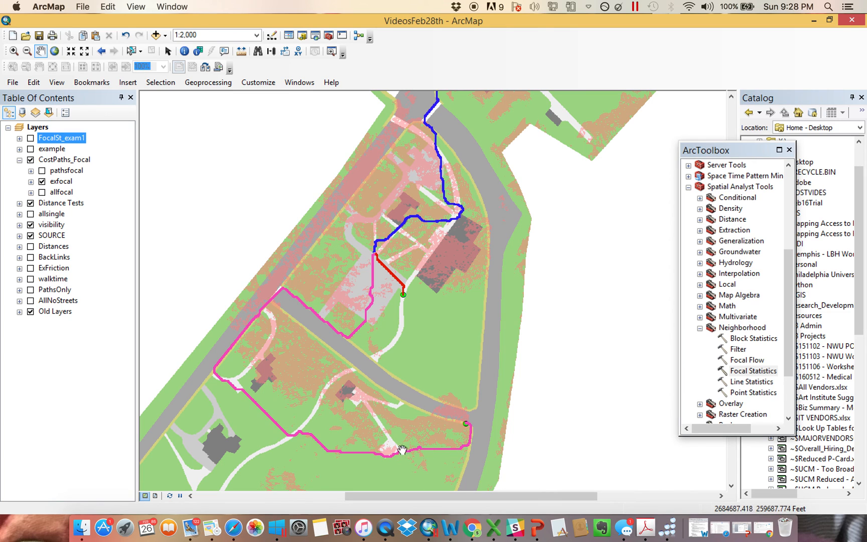
mouse_move(272, 400)
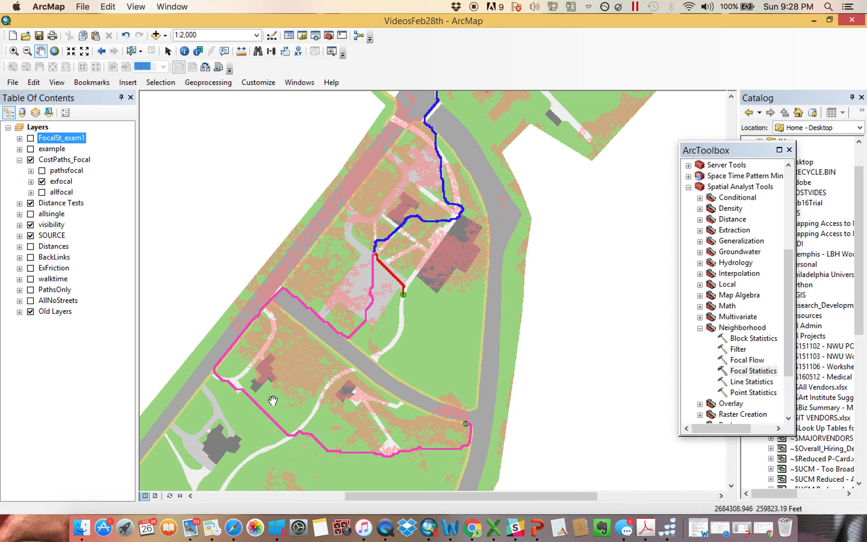
mouse_move(464, 427)
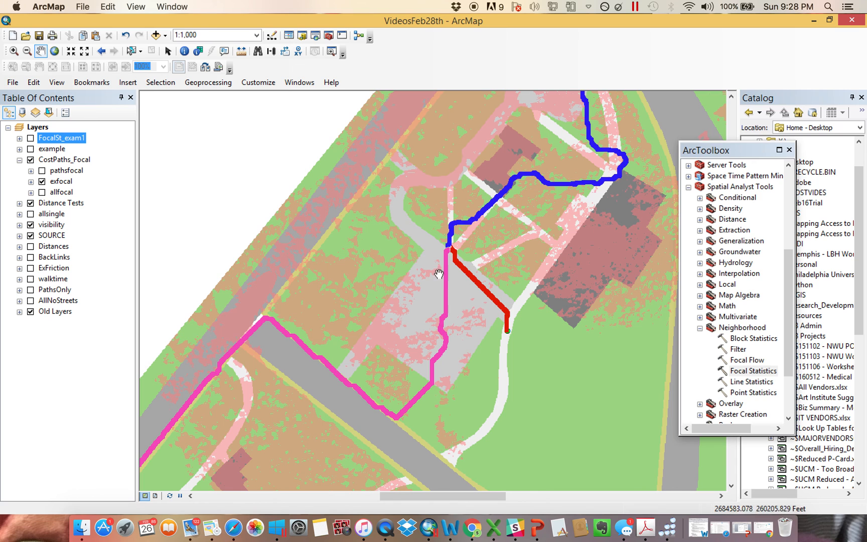
mouse_move(316, 236)
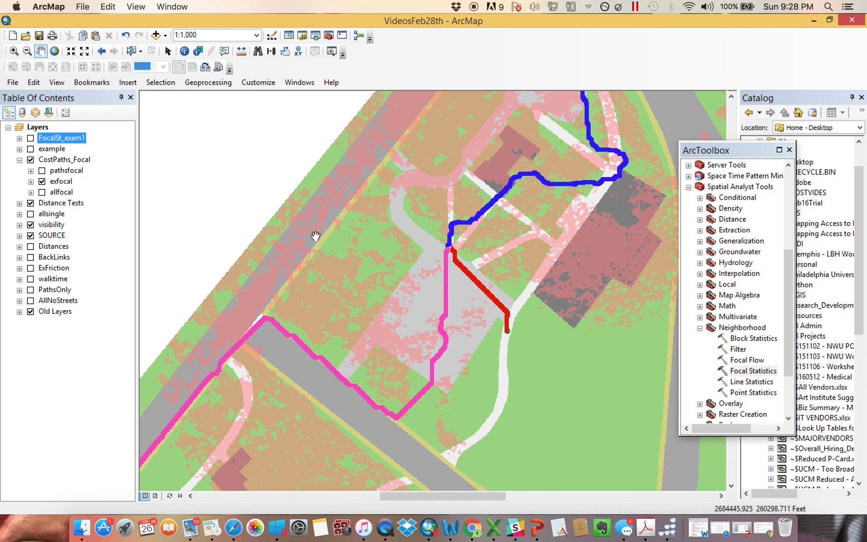